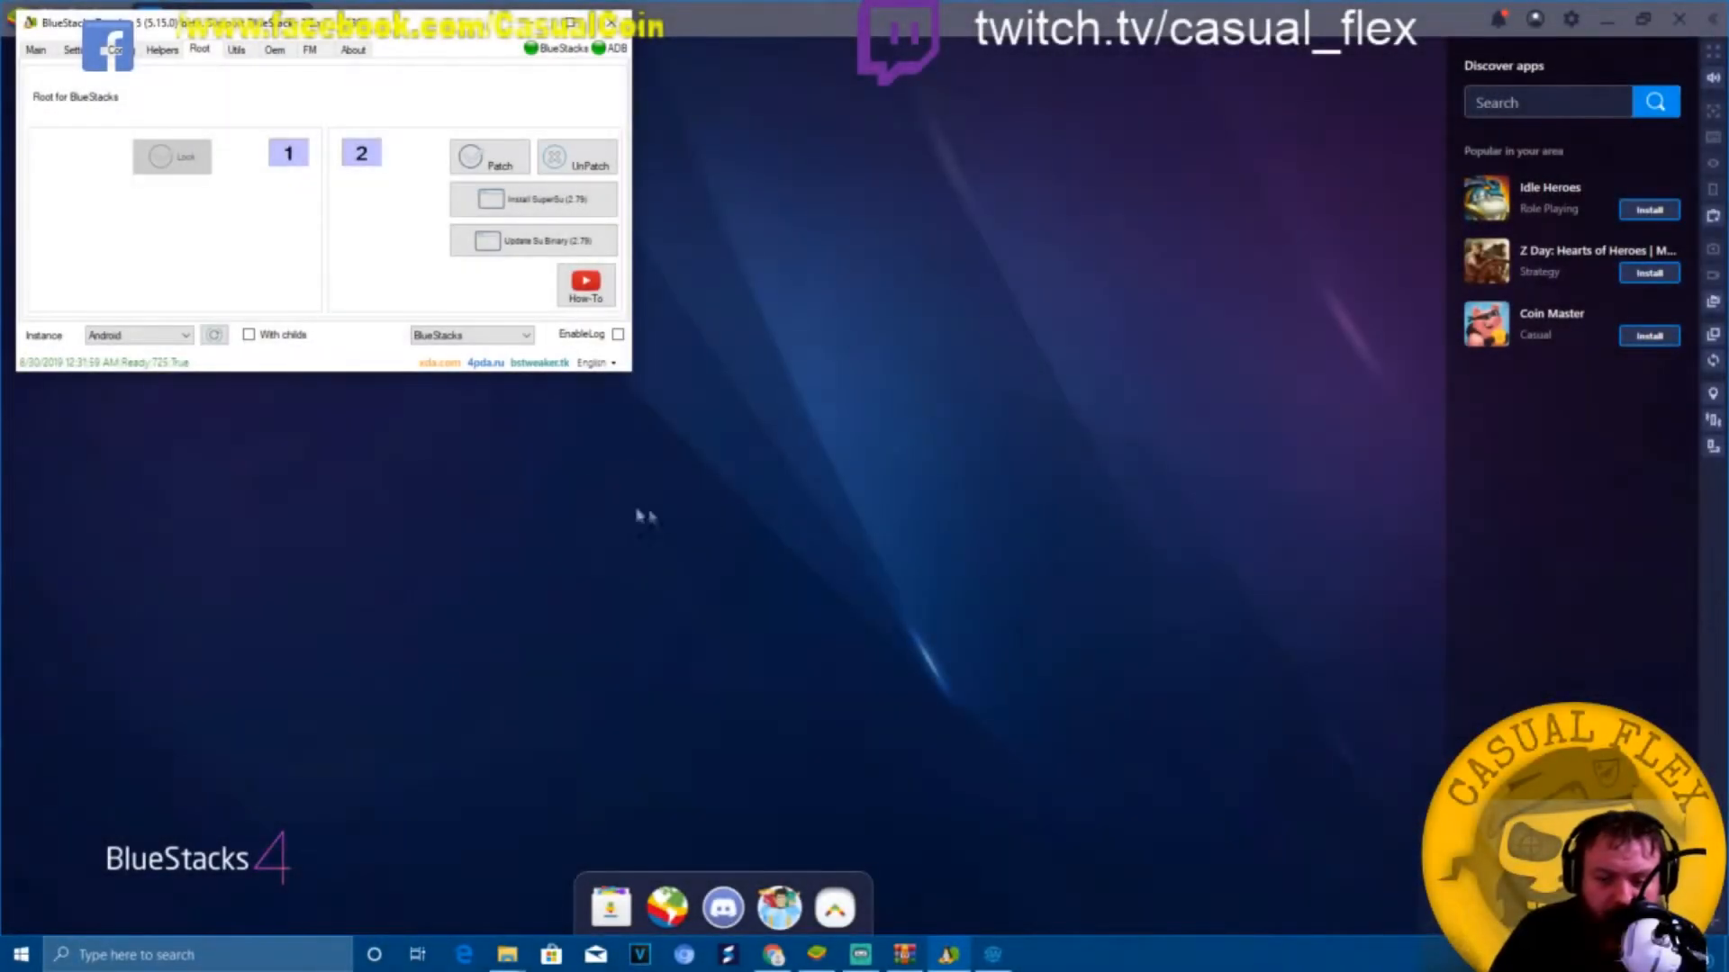
{"action": "mouse_move", "coordinate": [509, 466]}
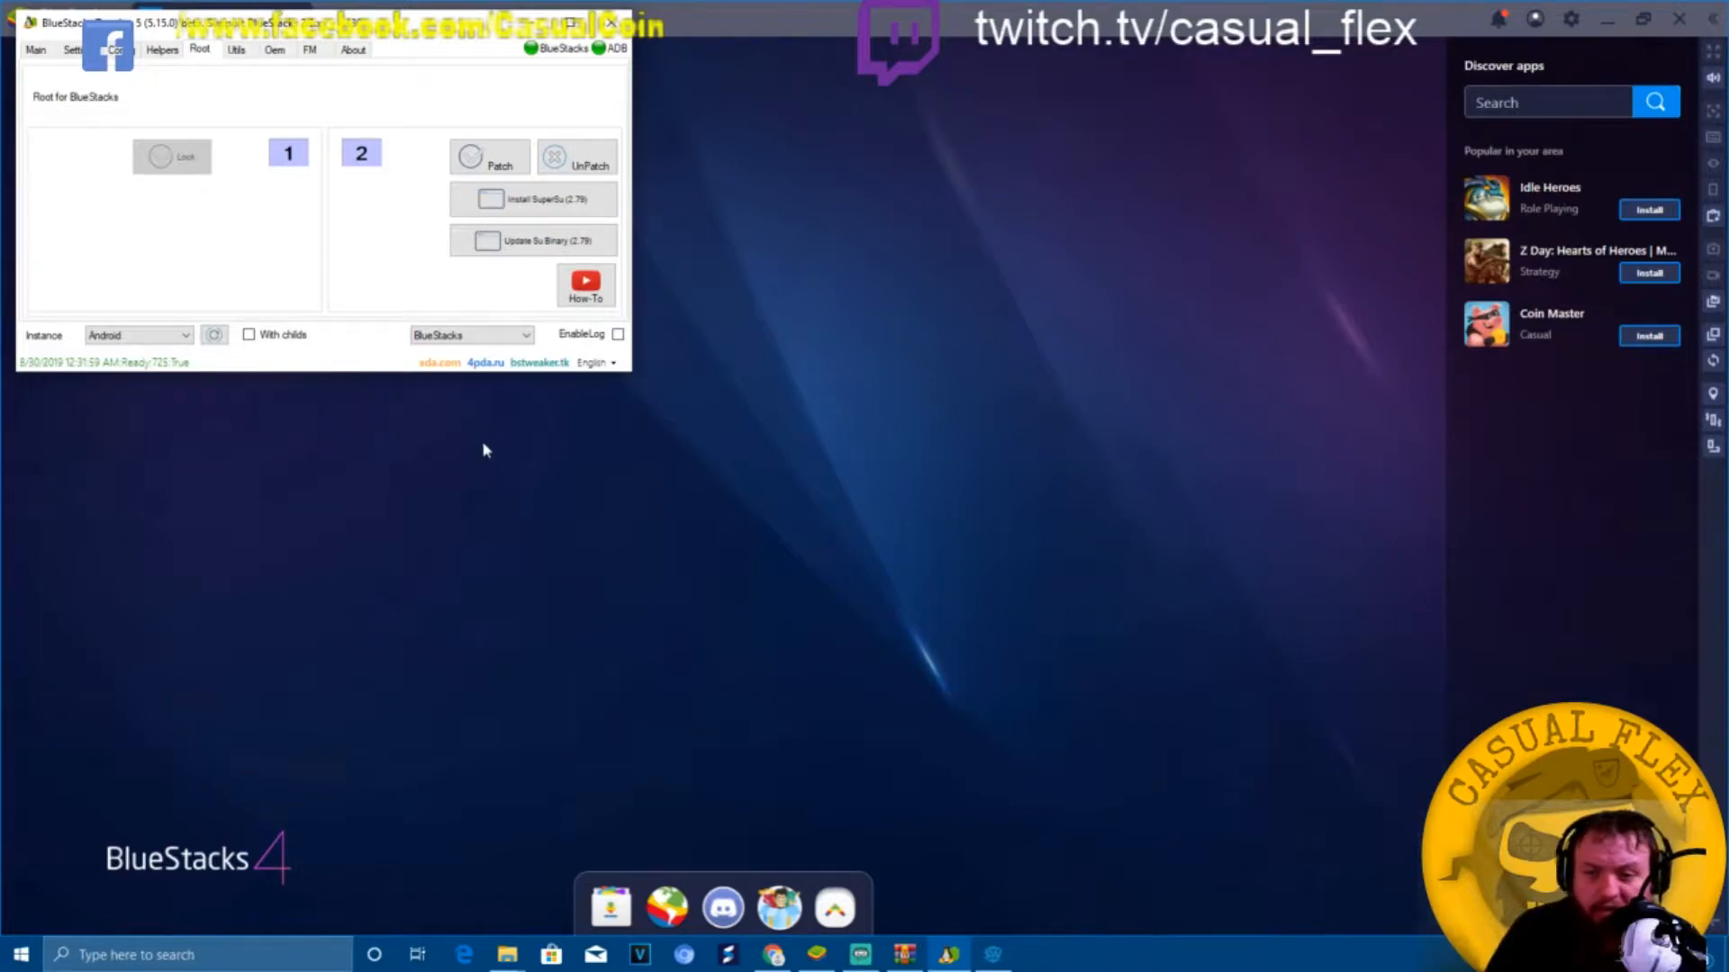
{"action": "mouse_move", "coordinate": [475, 444]}
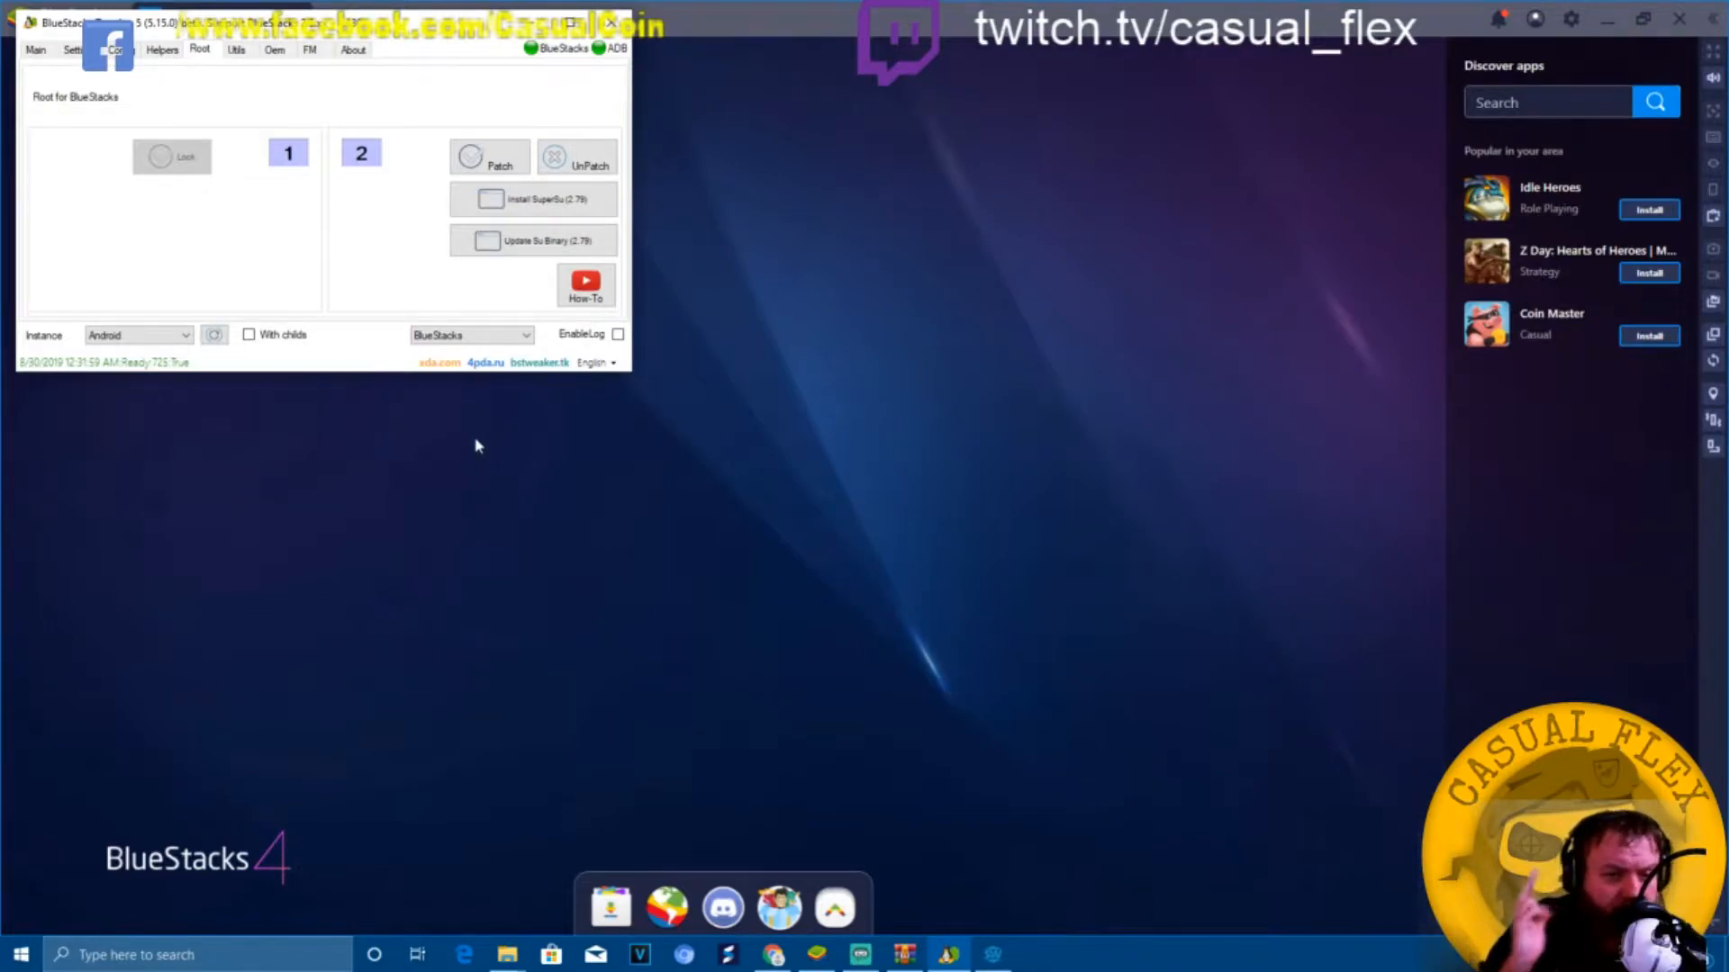
{"action": "mouse_move", "coordinate": [332, 360]}
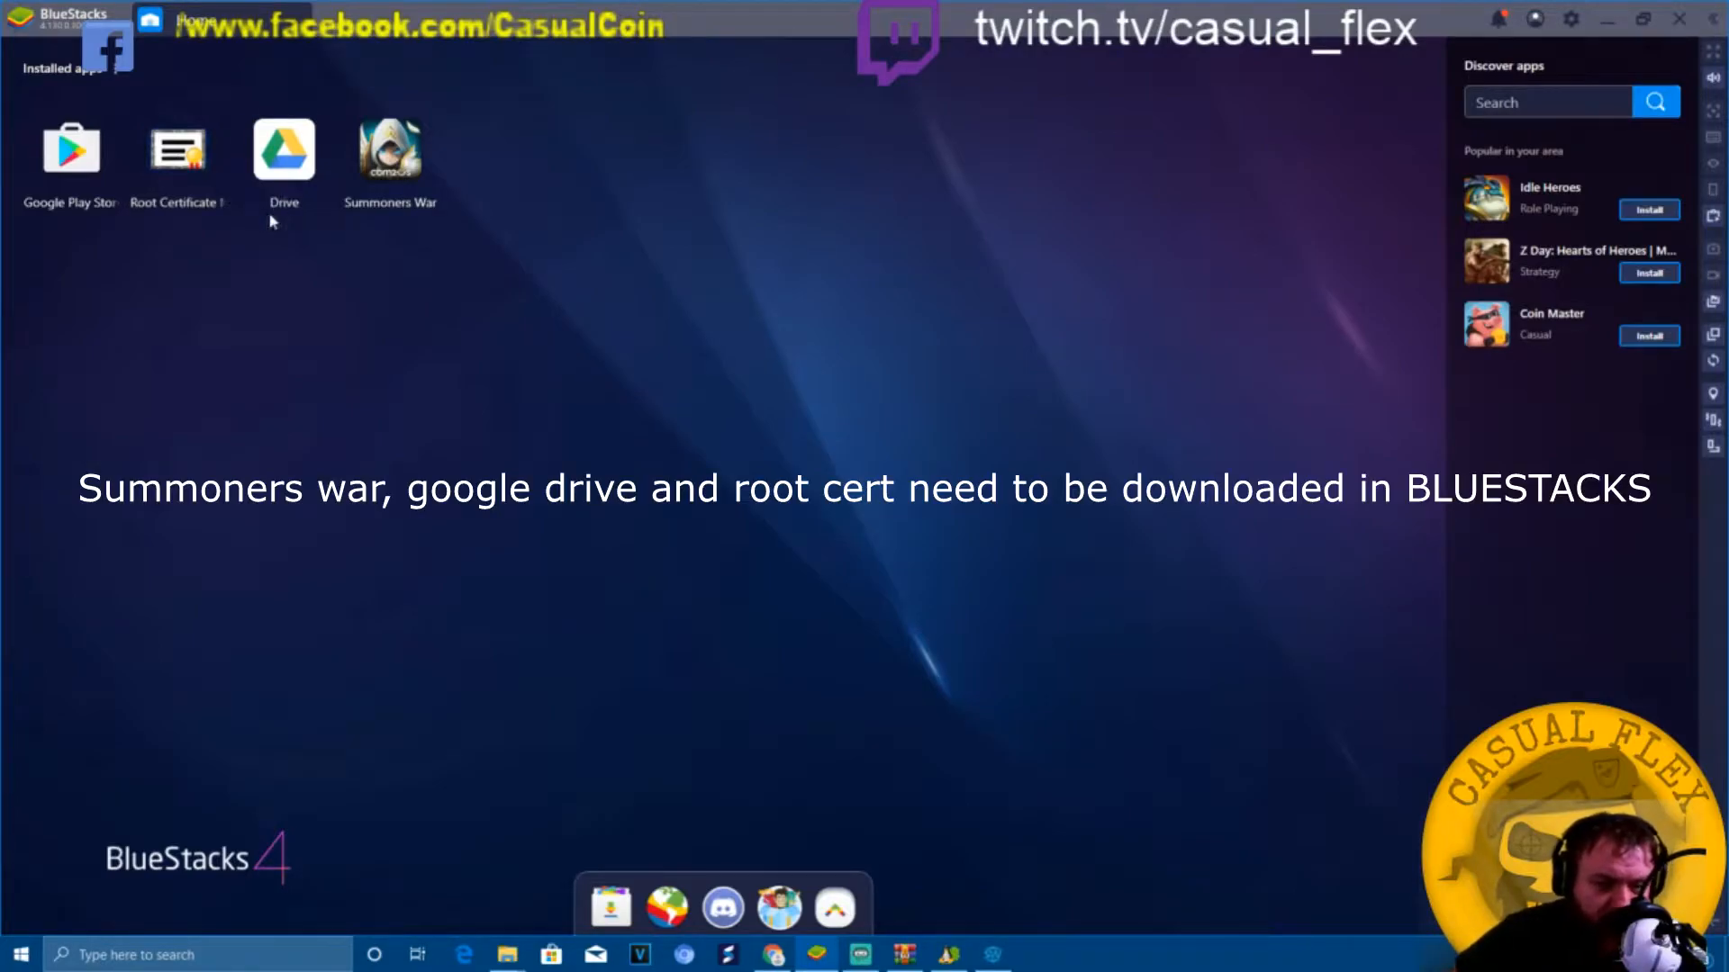
{"action": "mouse_move", "coordinate": [912, 904]}
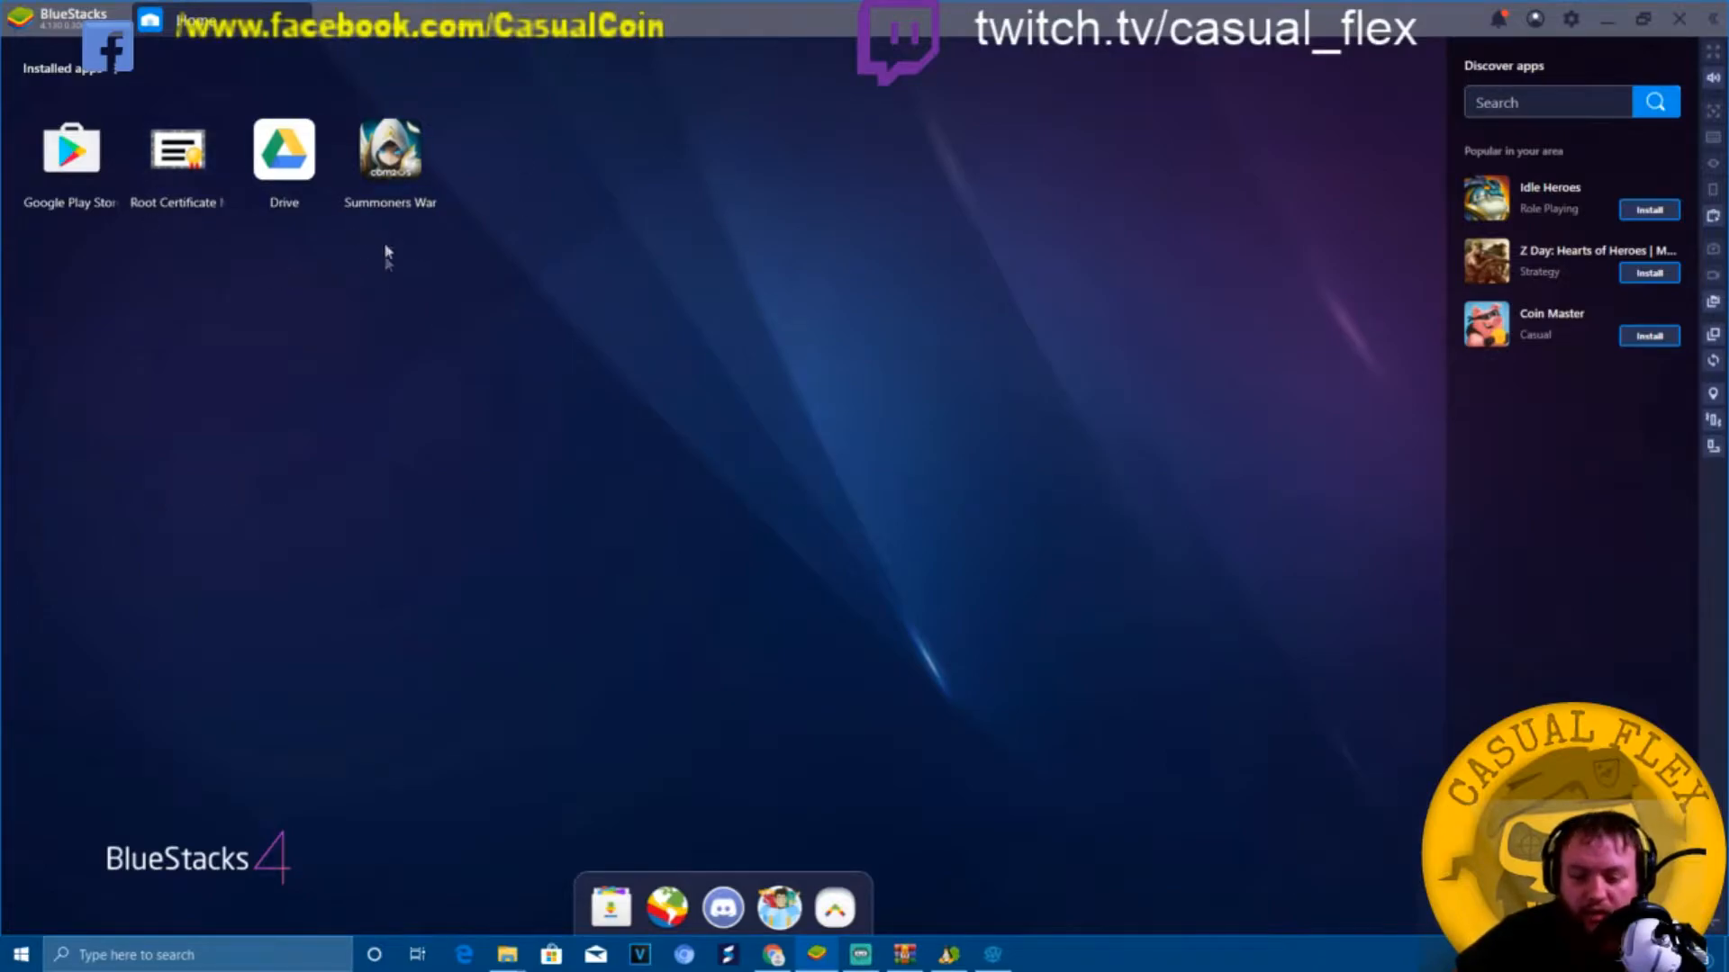
{"action": "mouse_move", "coordinate": [945, 955]}
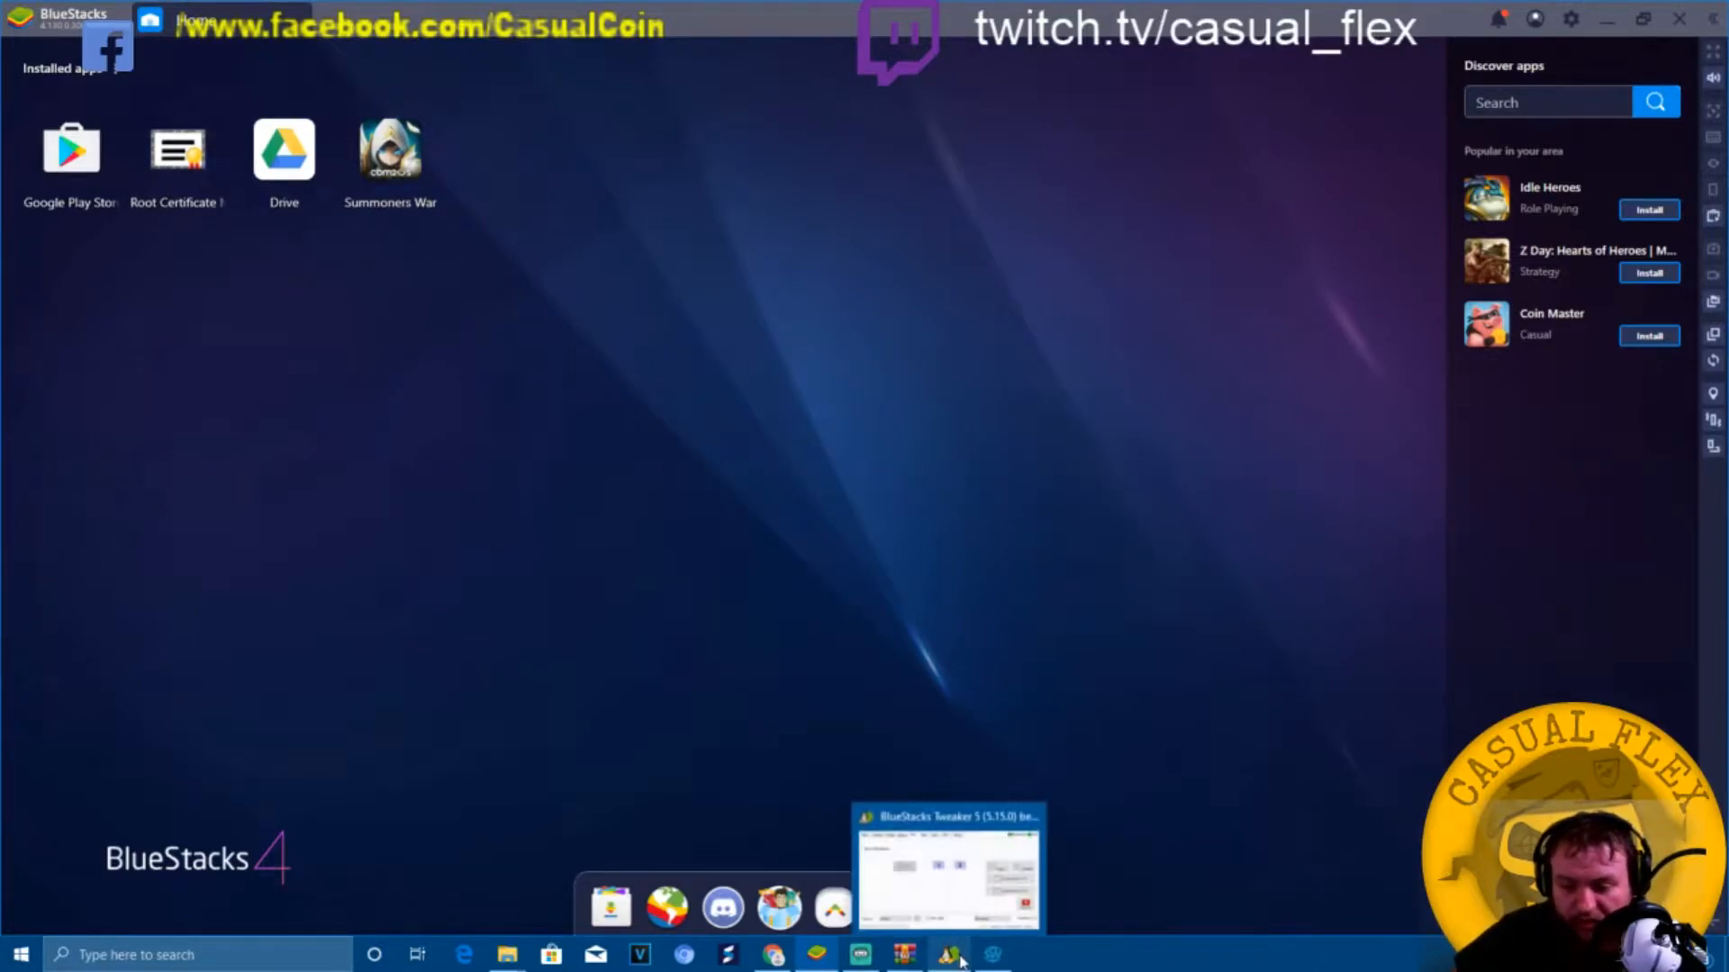
Bring the BlueStacks Tweaker window back up on its Root section.
{"action": "left_click", "coordinate": [946, 866]}
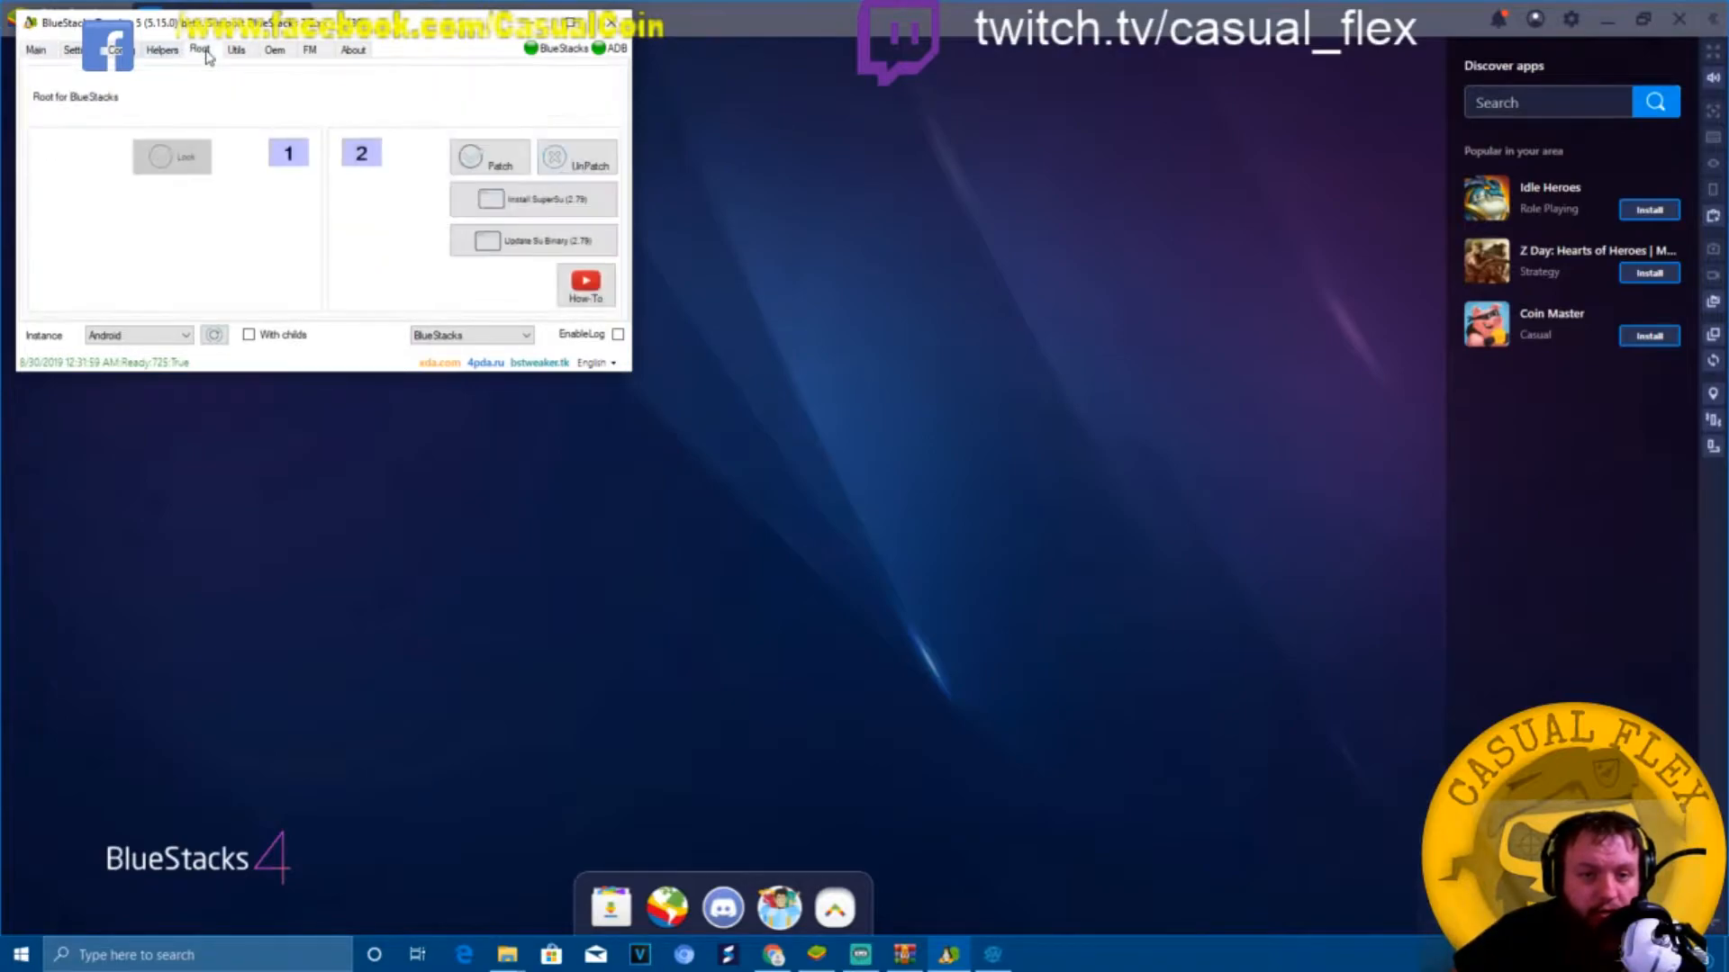
{"action": "mouse_move", "coordinate": [79, 169]}
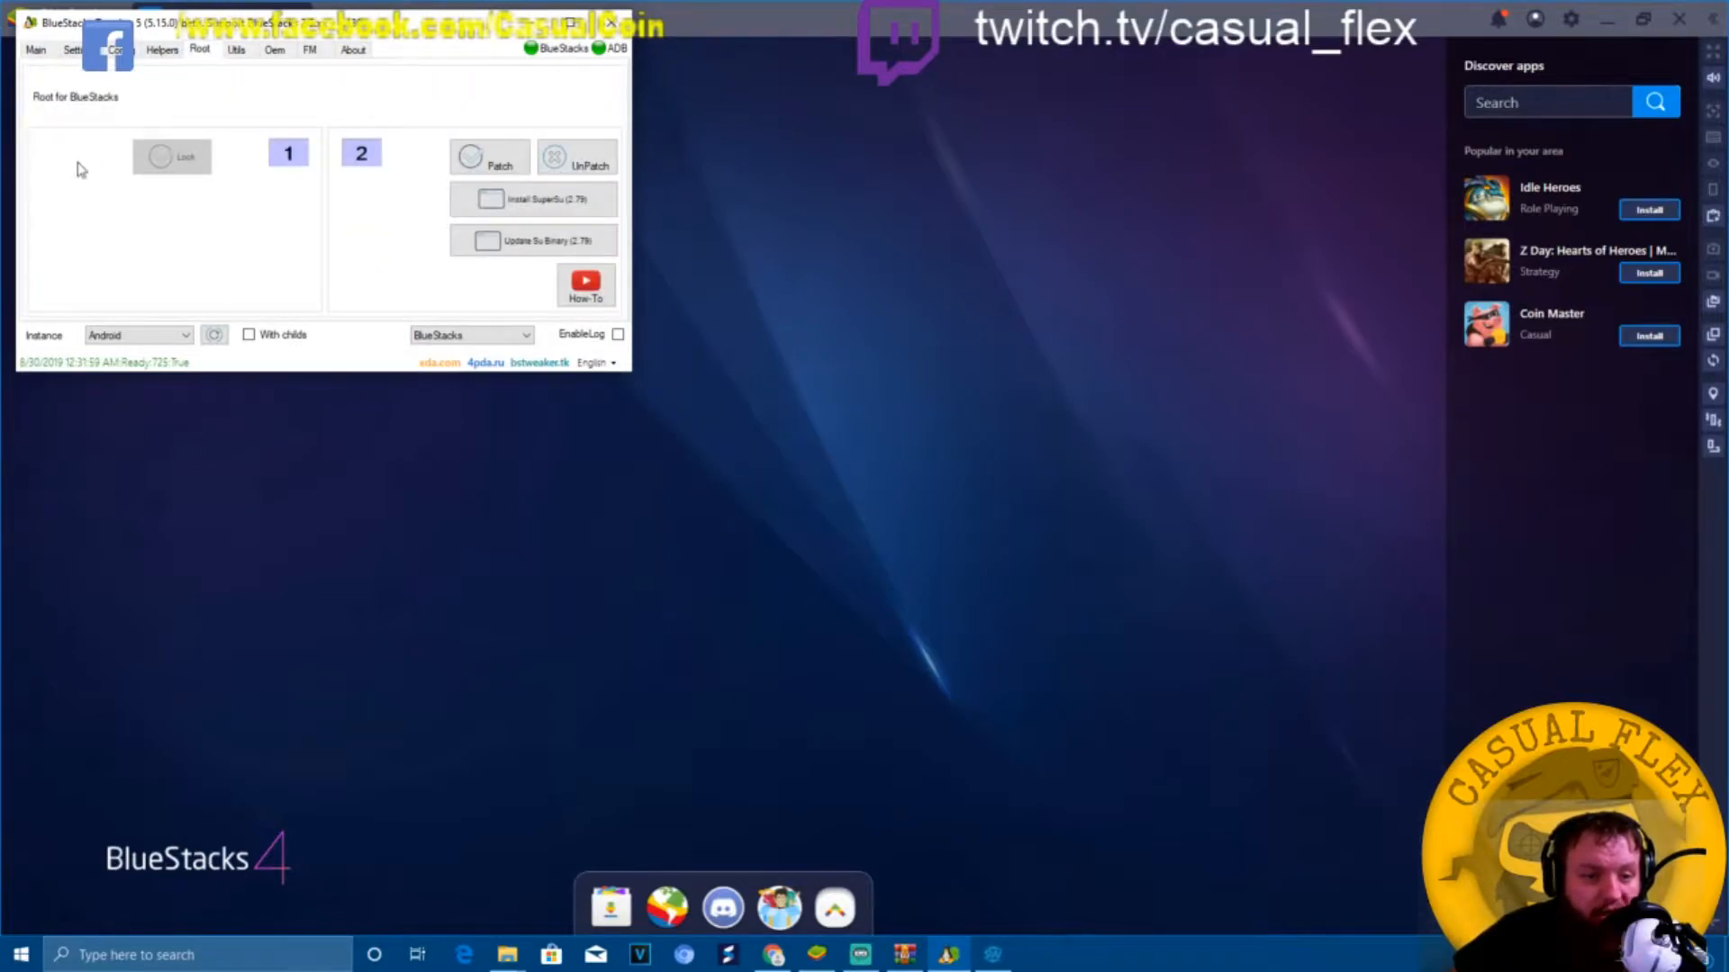
{"action": "mouse_move", "coordinate": [65, 164]}
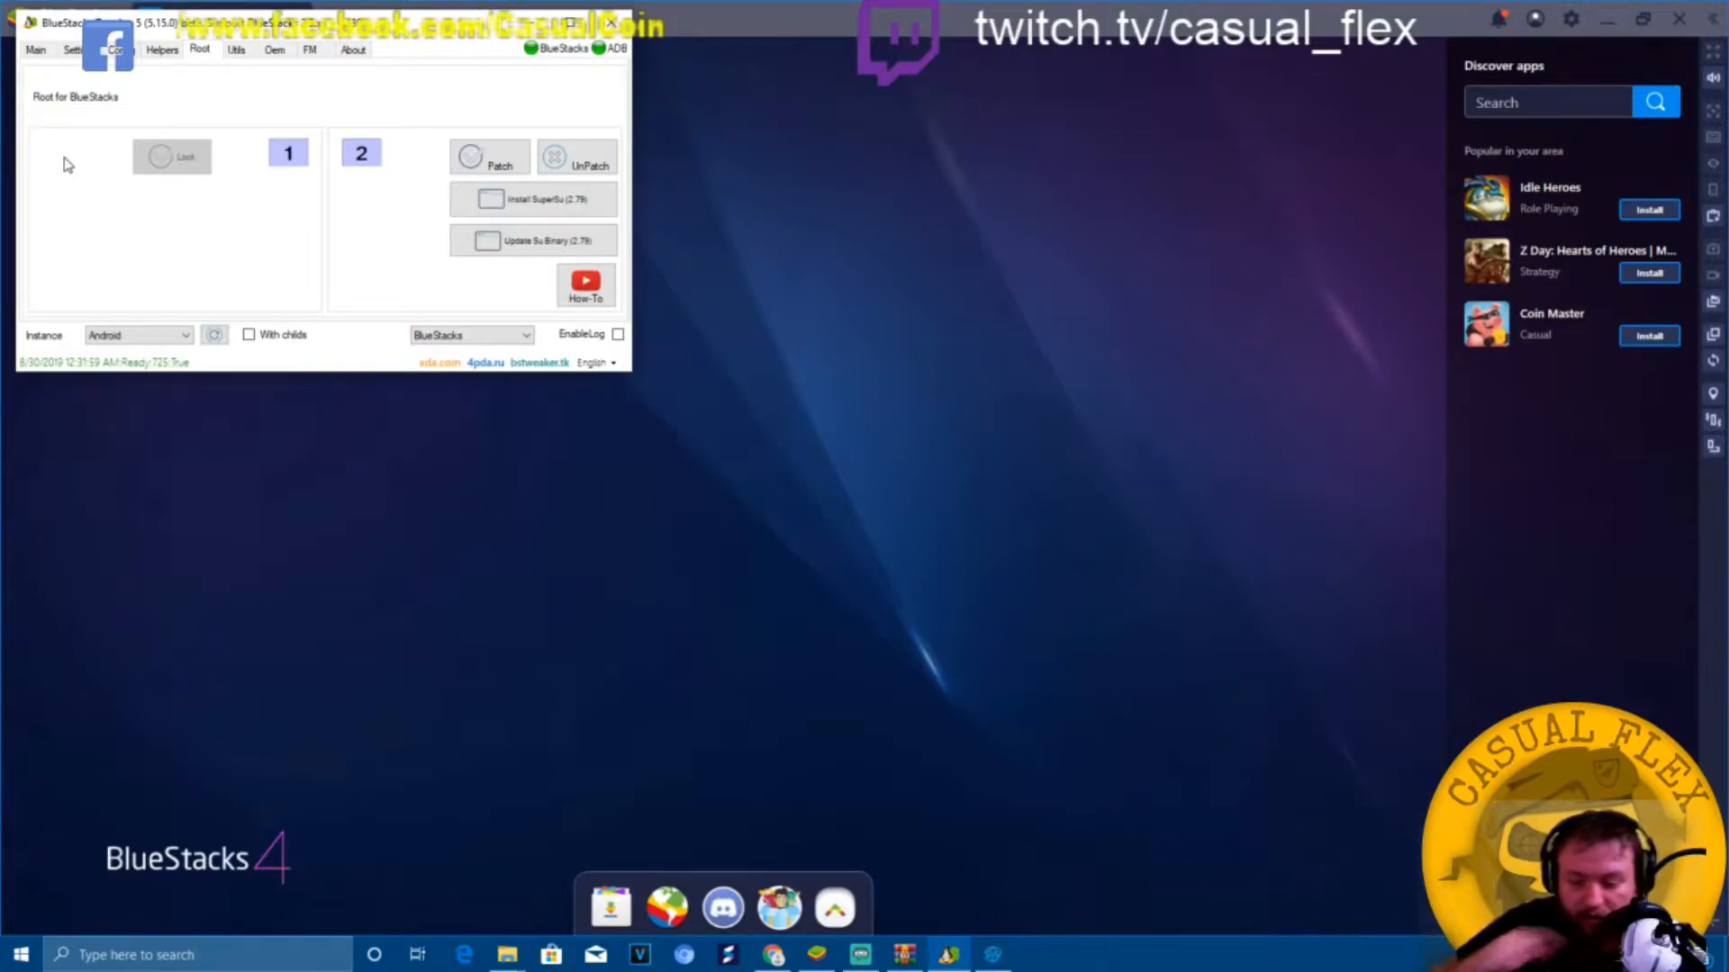
{"action": "mouse_move", "coordinate": [523, 511]}
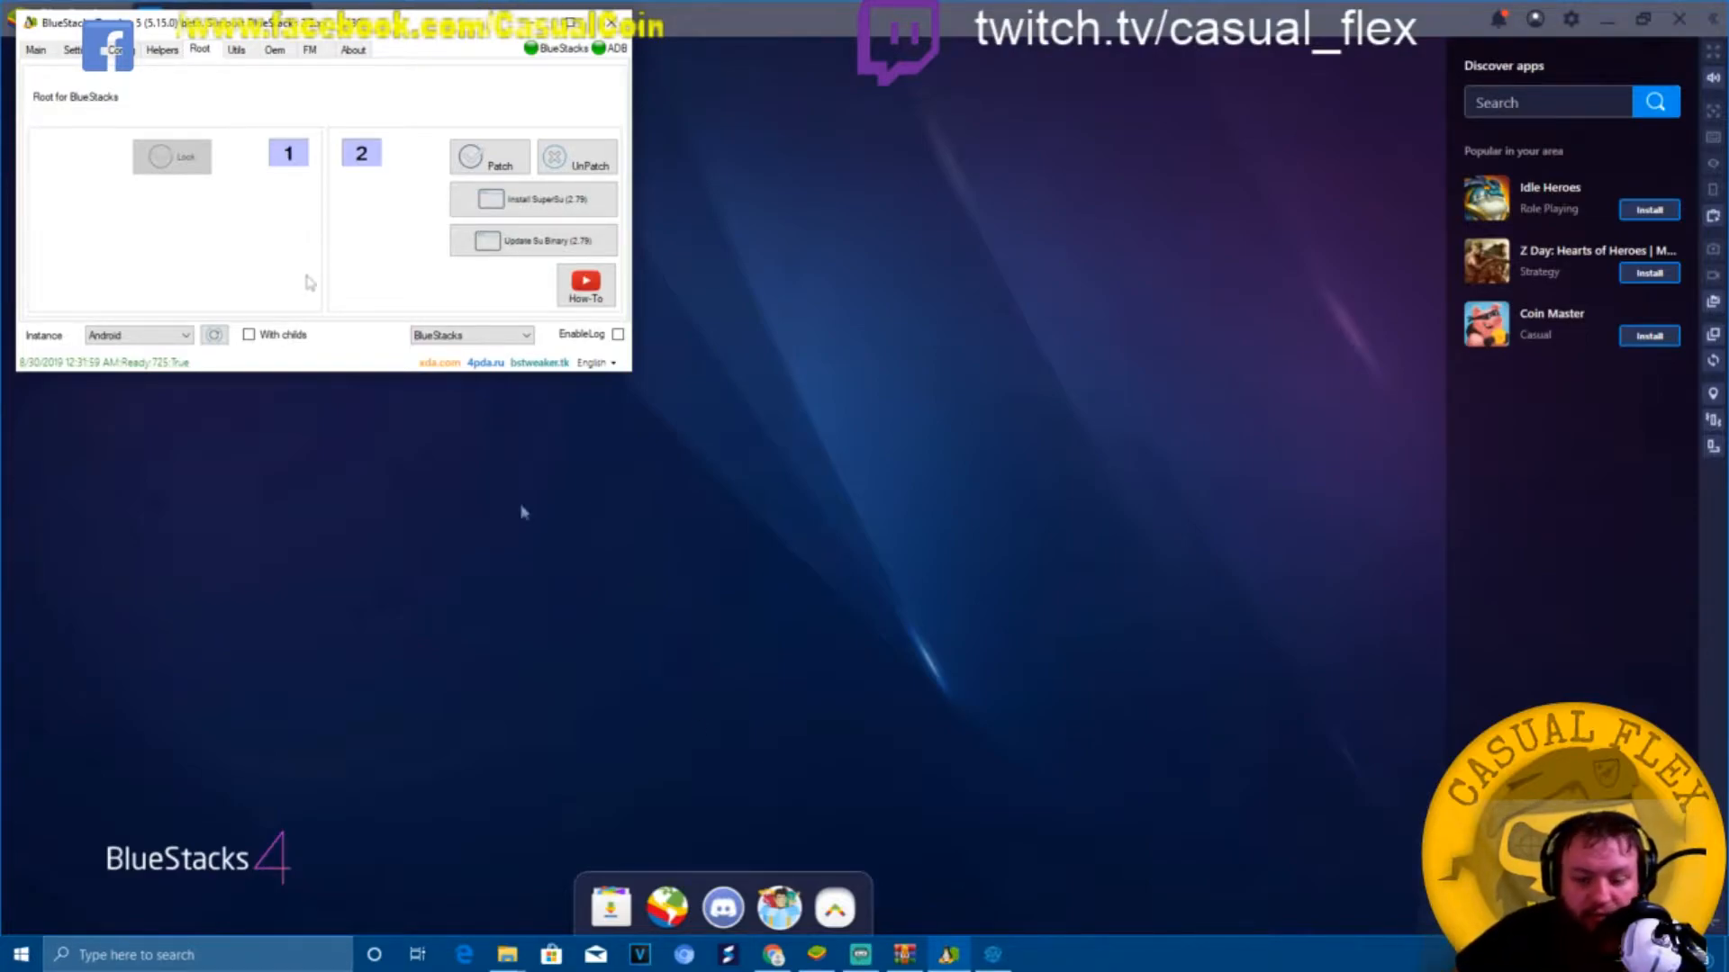
{"action": "mouse_move", "coordinate": [852, 301]}
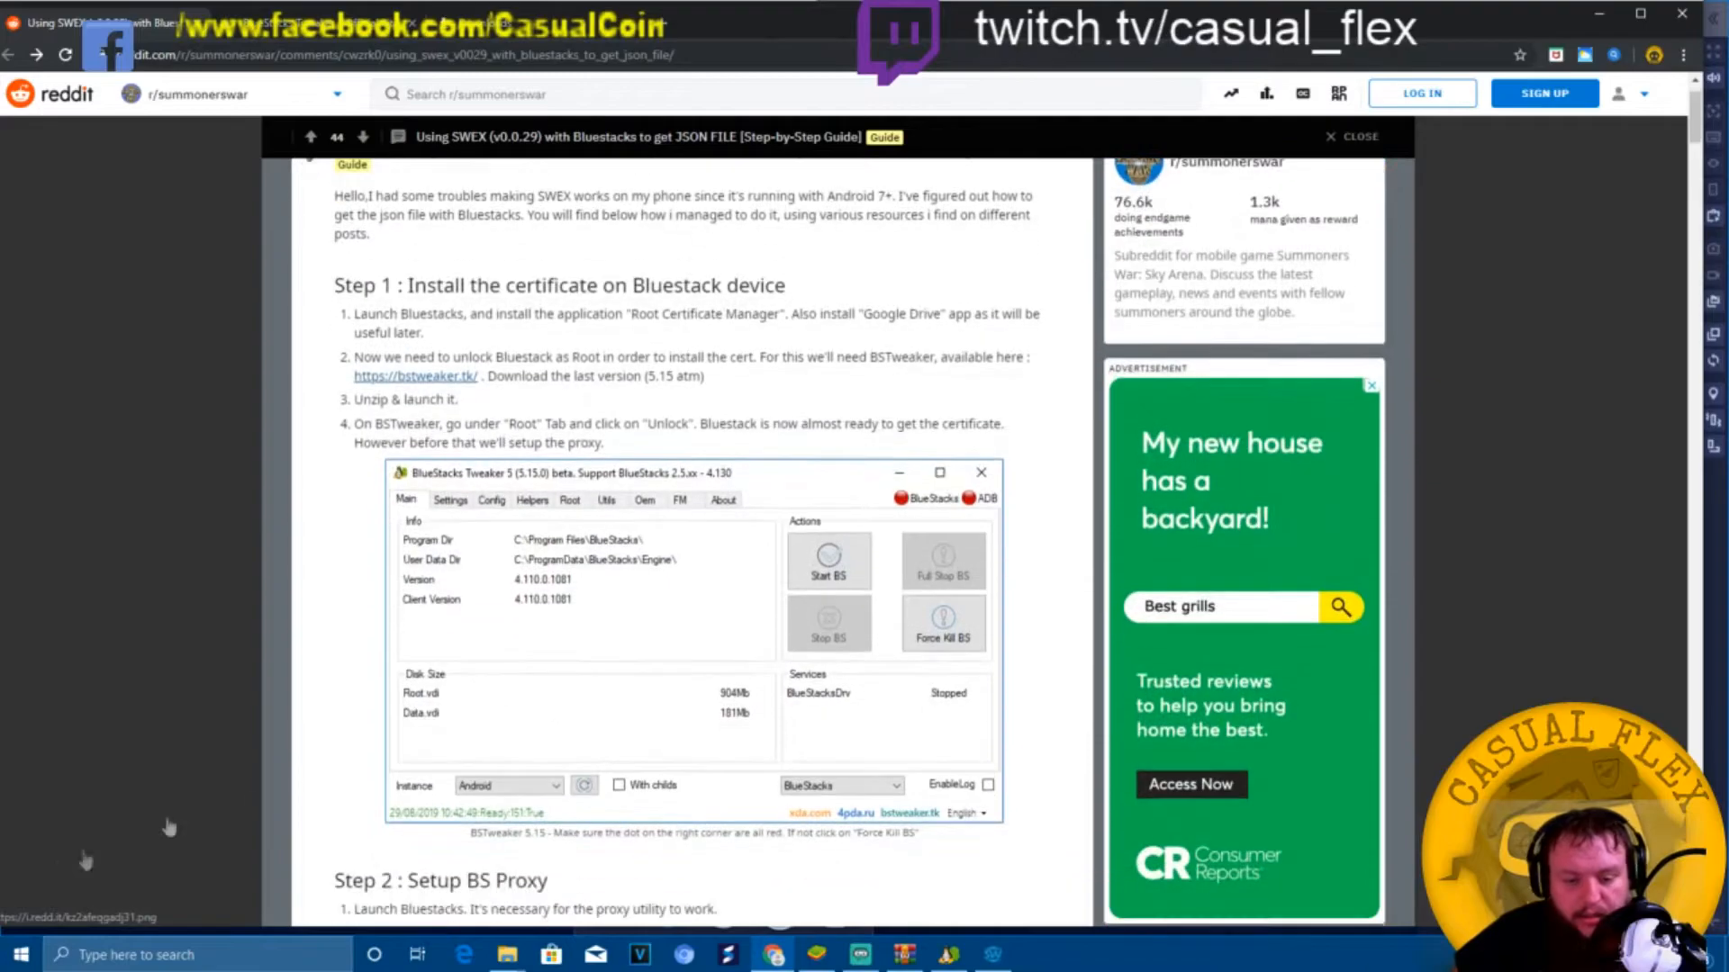
Review the guide's proxy step and bring up a command prompt for the BlueStacks folder.
{"action": "left_click", "coordinate": [20, 954]}
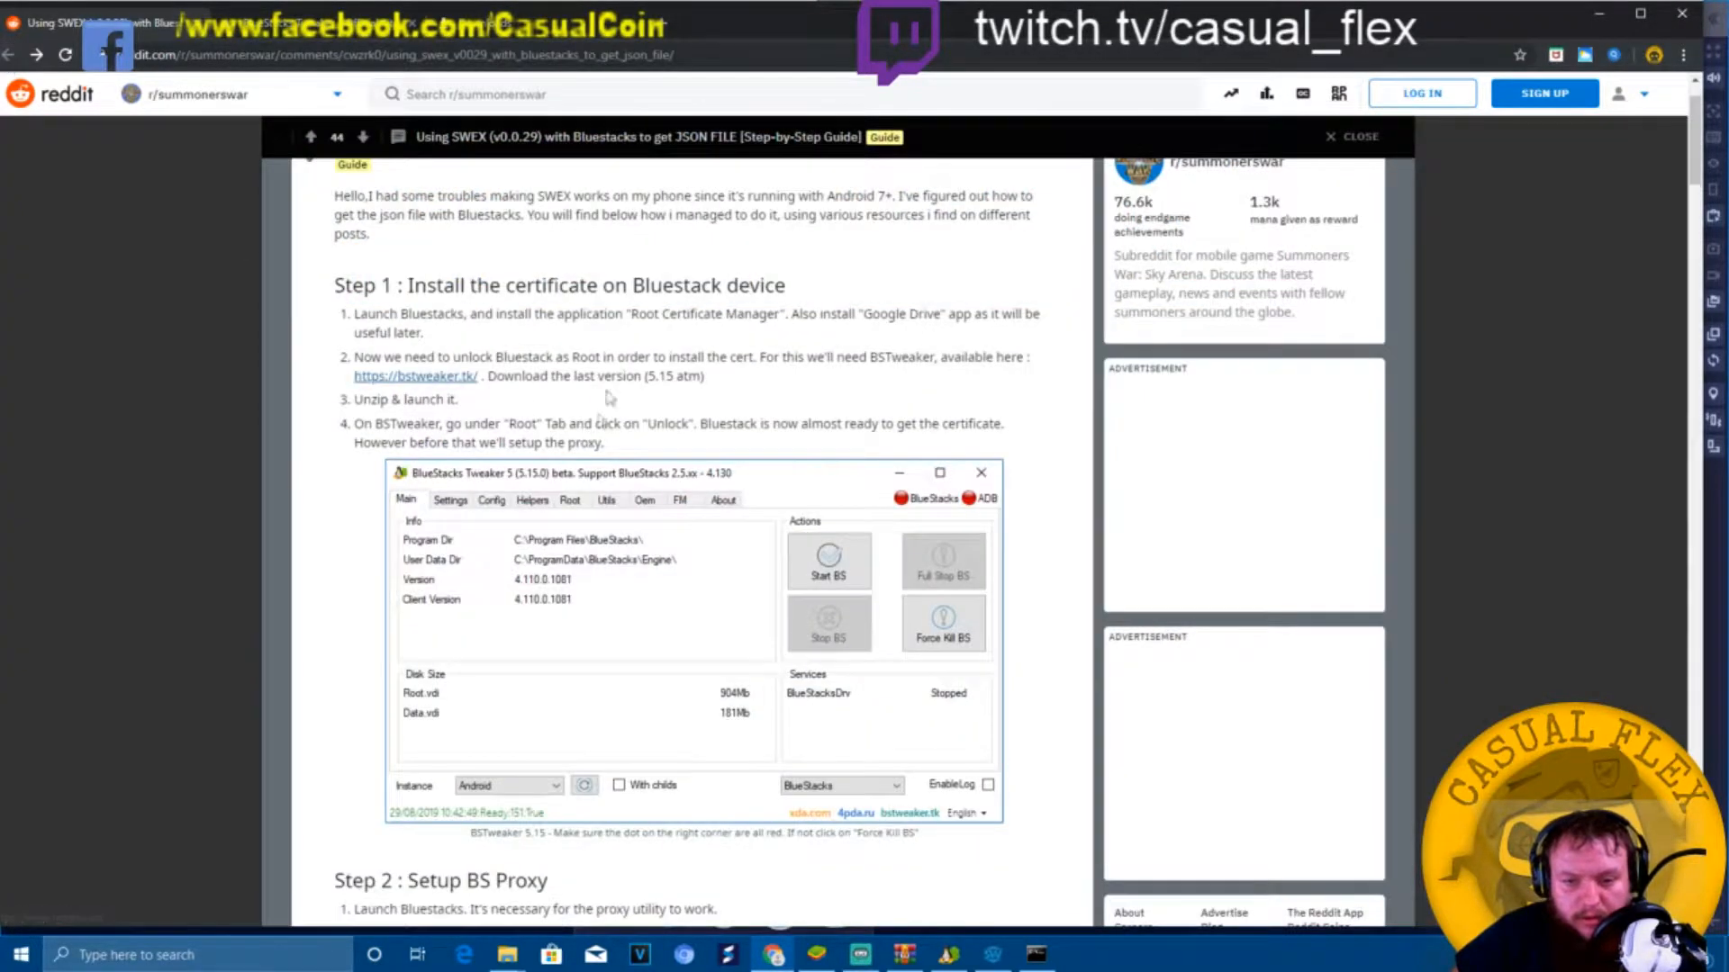
{"action": "scroll", "scroll_direction": "down", "scroll_amount": 3}
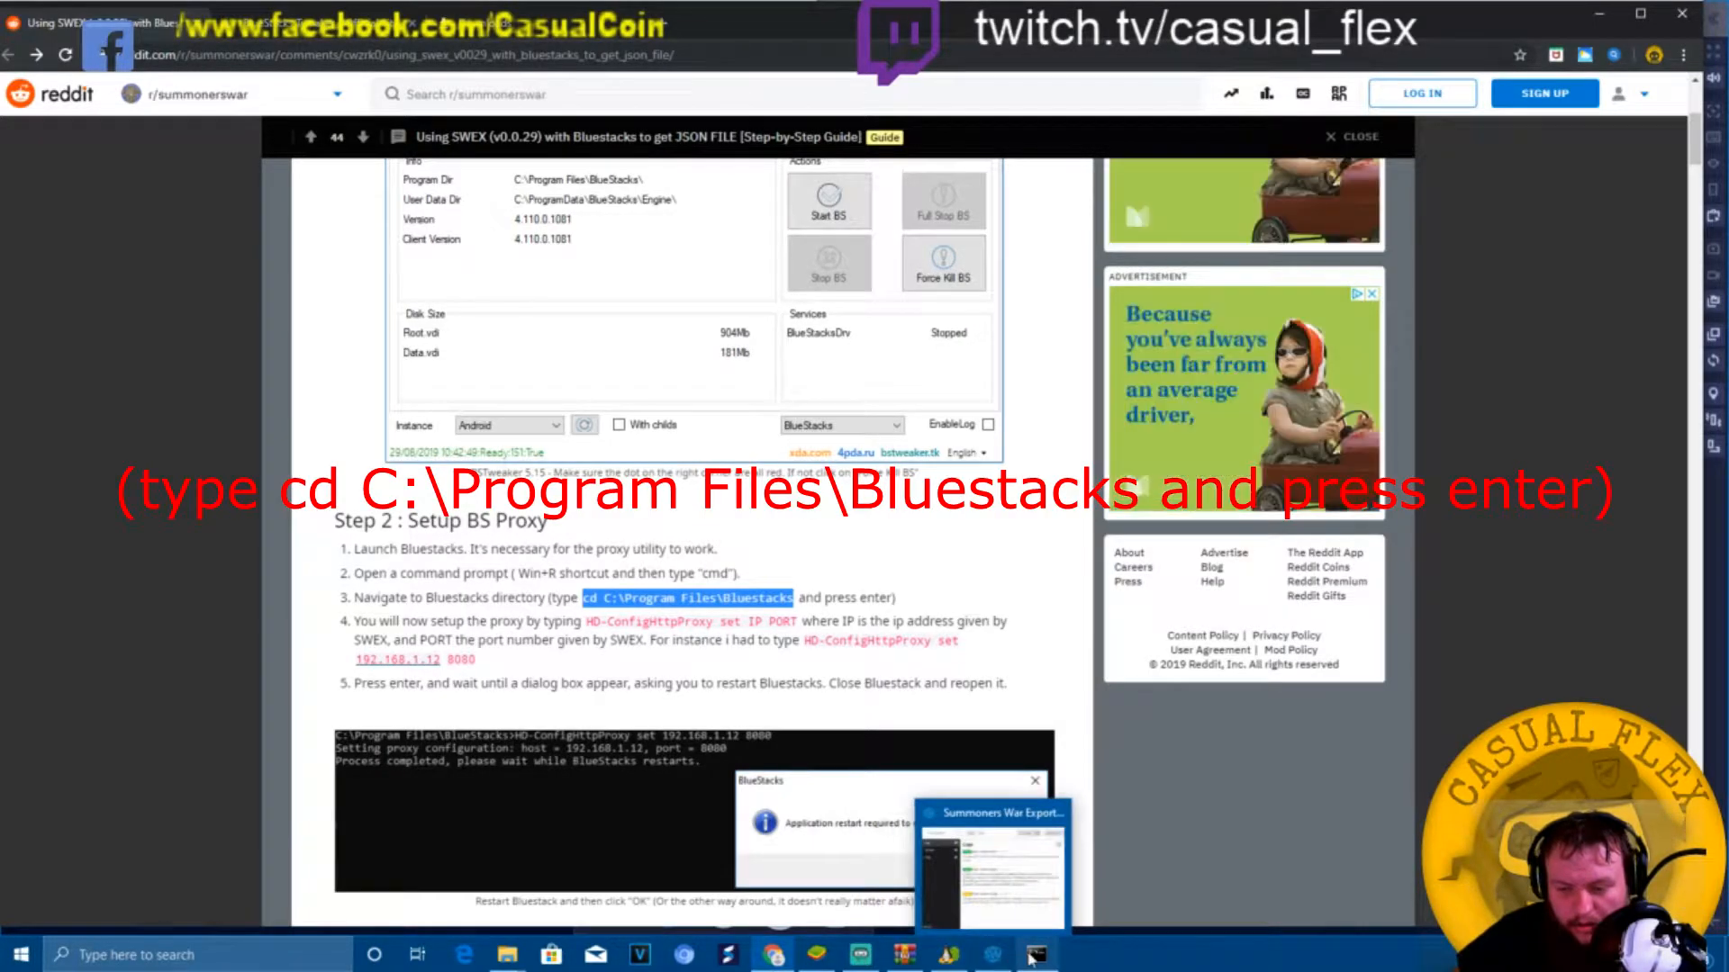
{"action": "left_click", "coordinate": [1033, 955]}
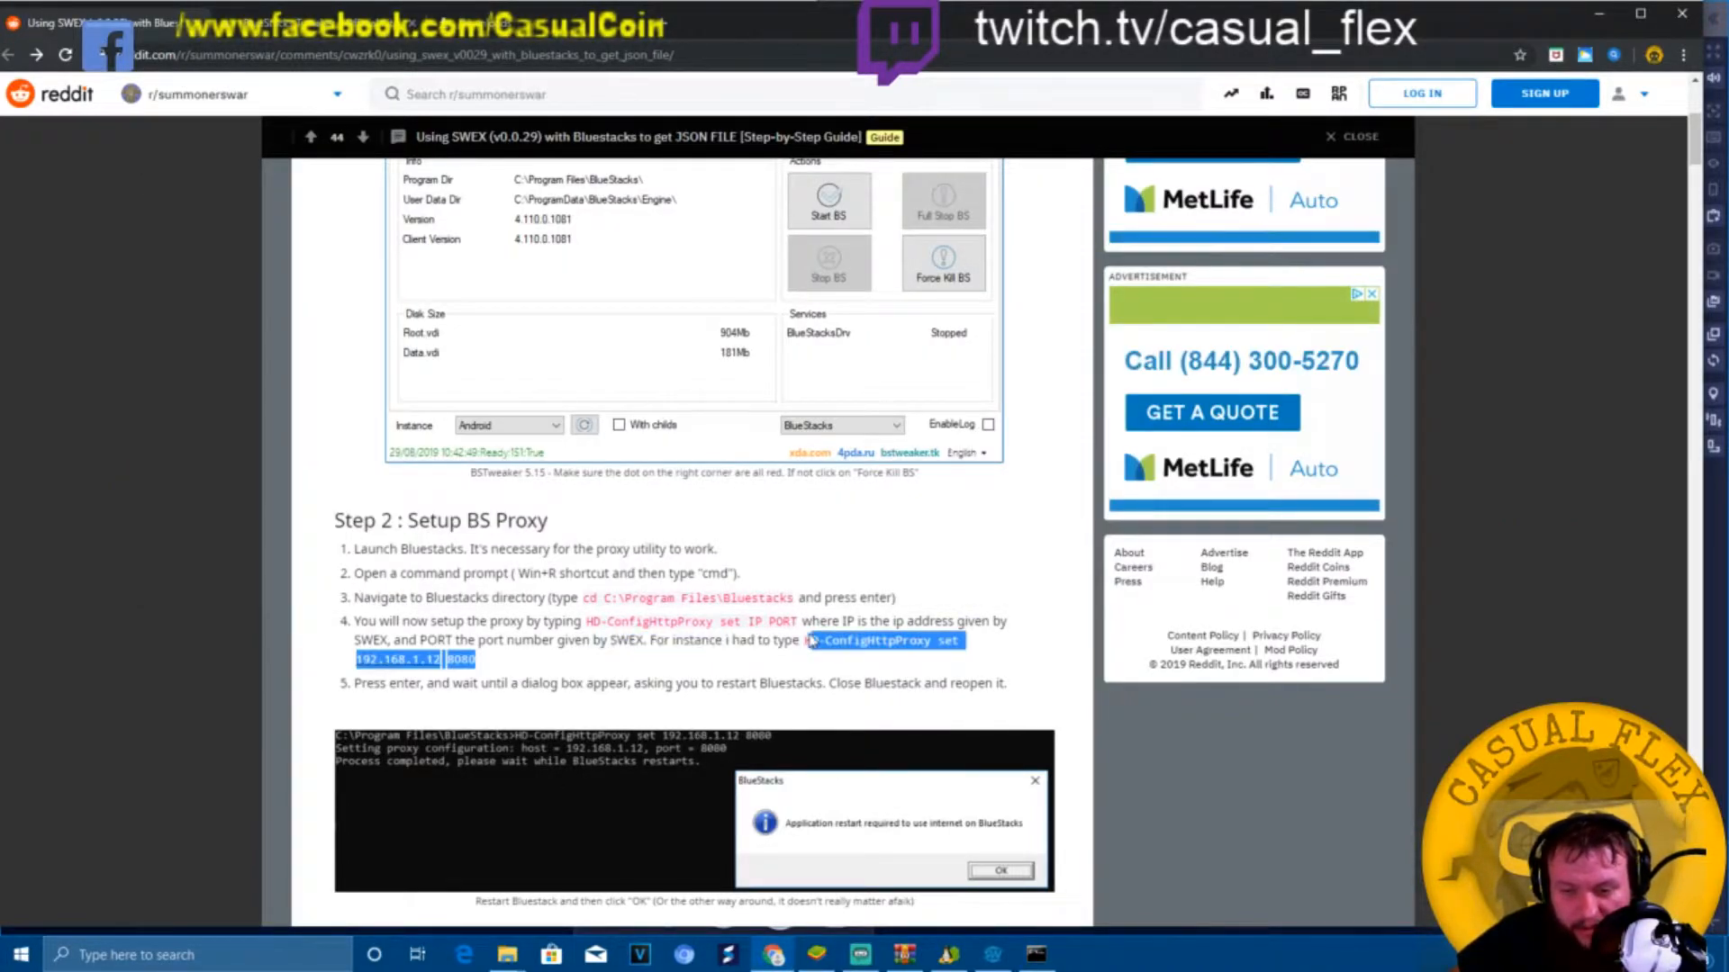
{"action": "left_click", "coordinate": [1034, 954]}
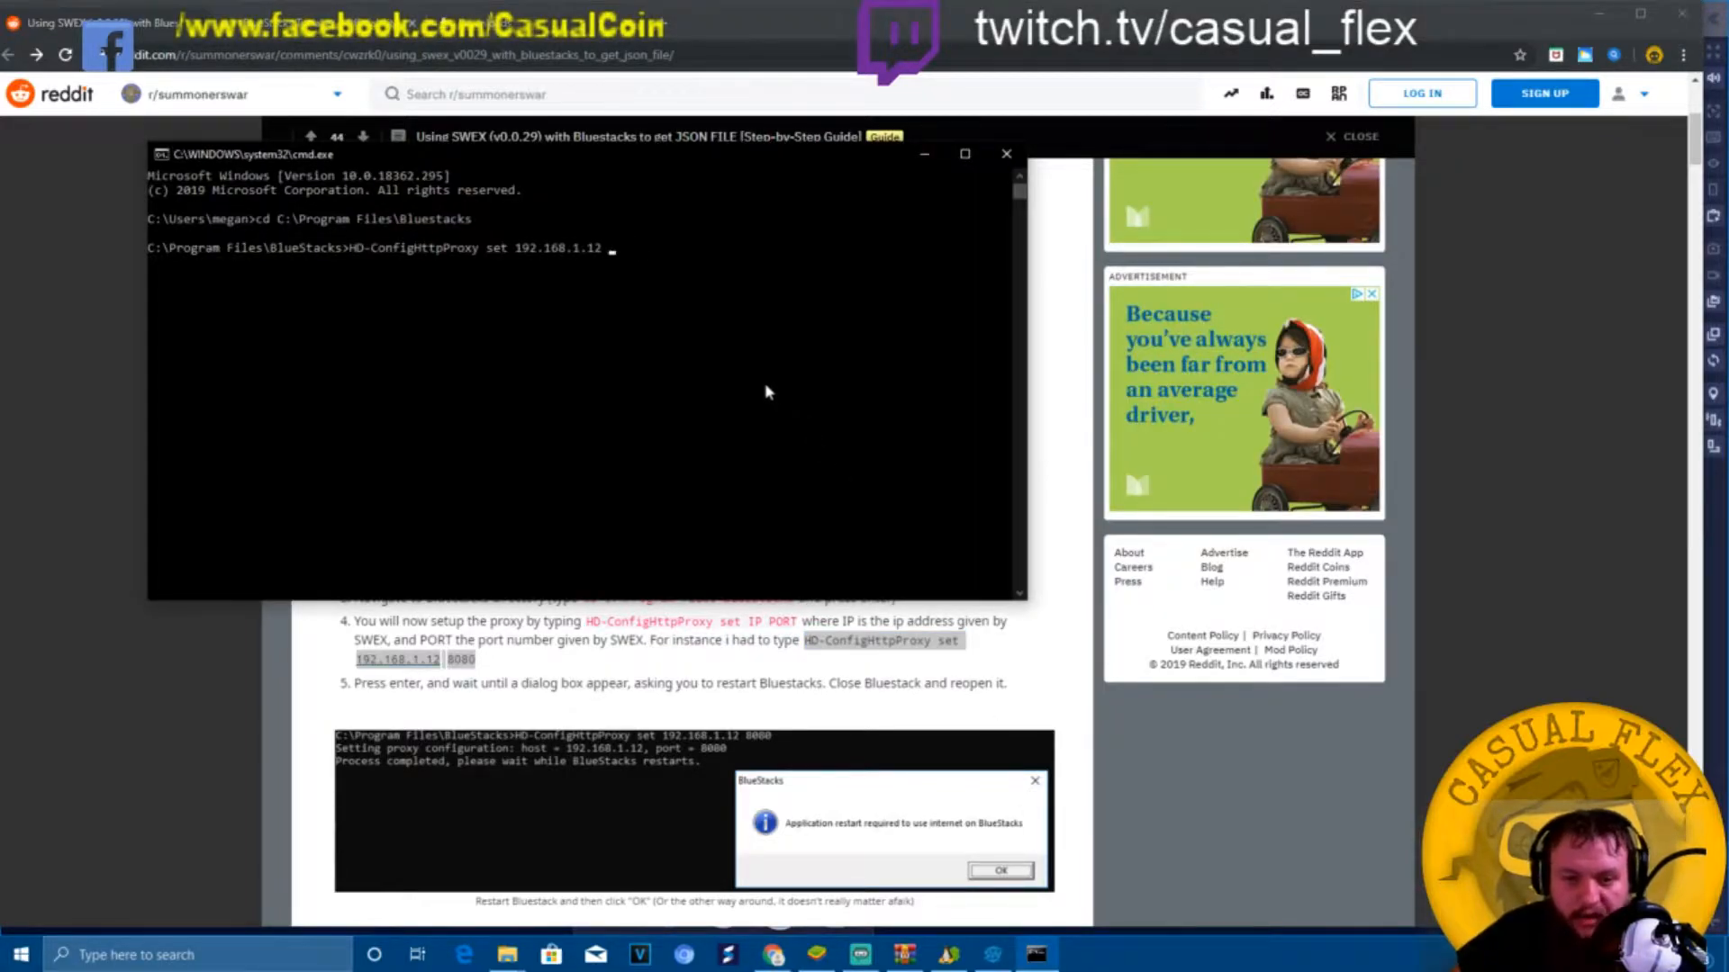
Run HD-ConfigHttpProxy set 192.168.0.210 8080 and acknowledge the restart-required notice.
{"action": "left_click", "coordinate": [989, 955]}
{"action": "type", "text": "0"}
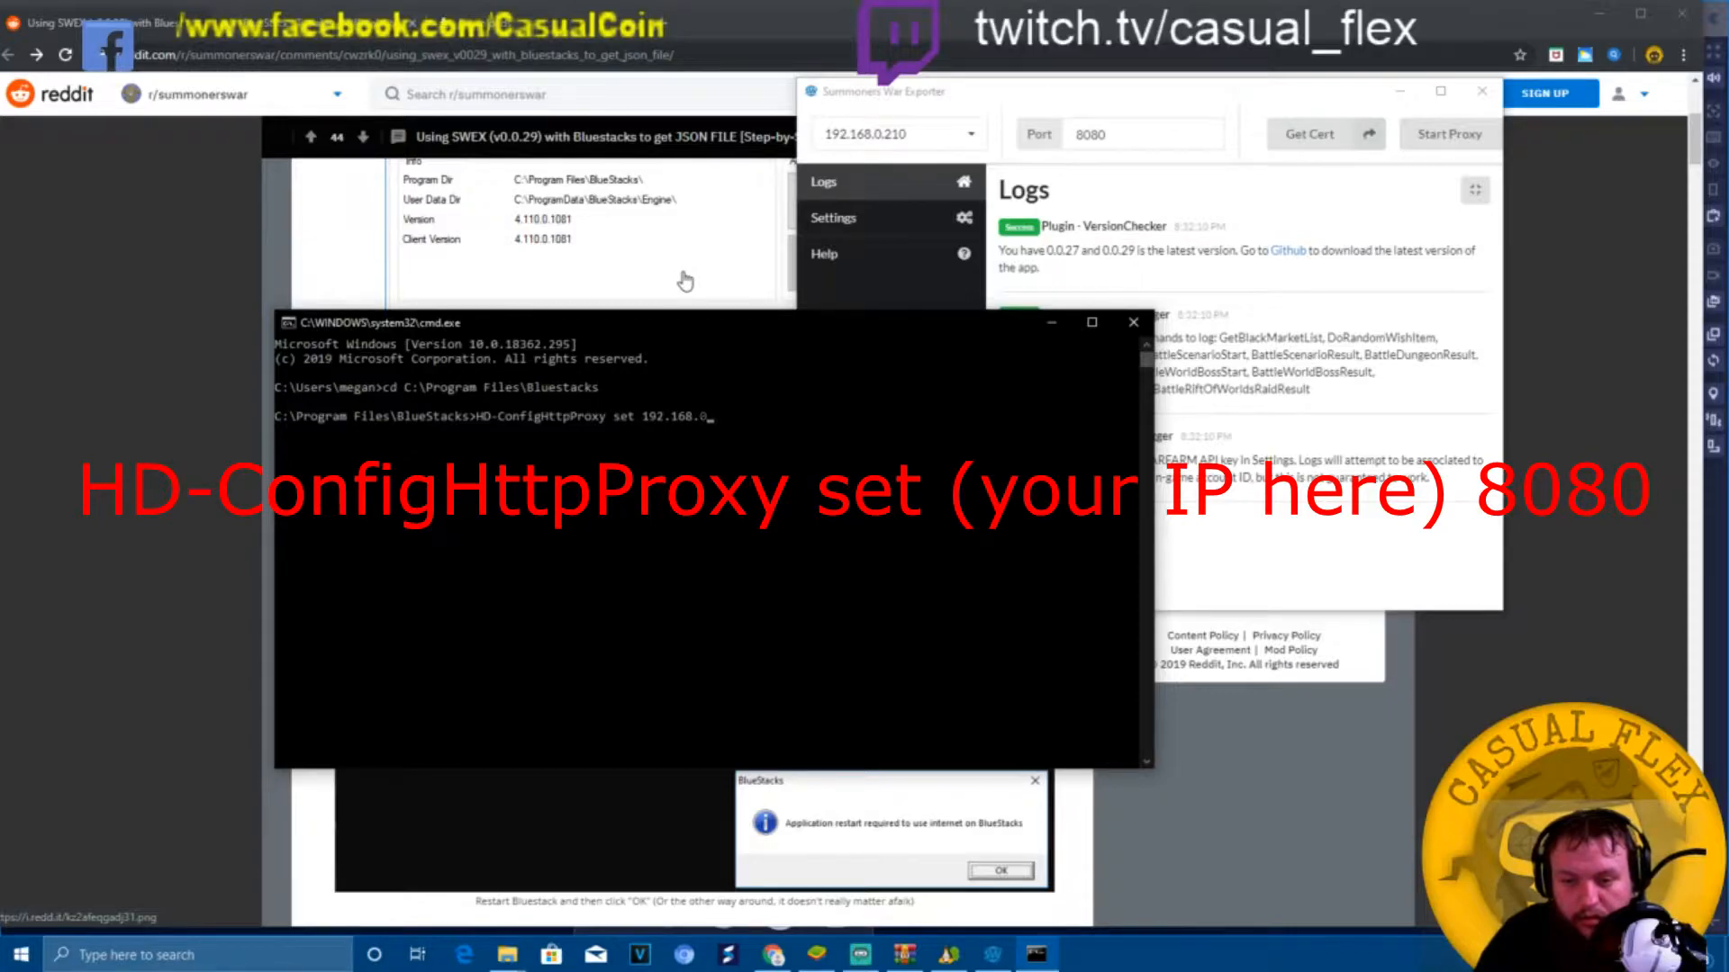
{"action": "type", "text": "210"}
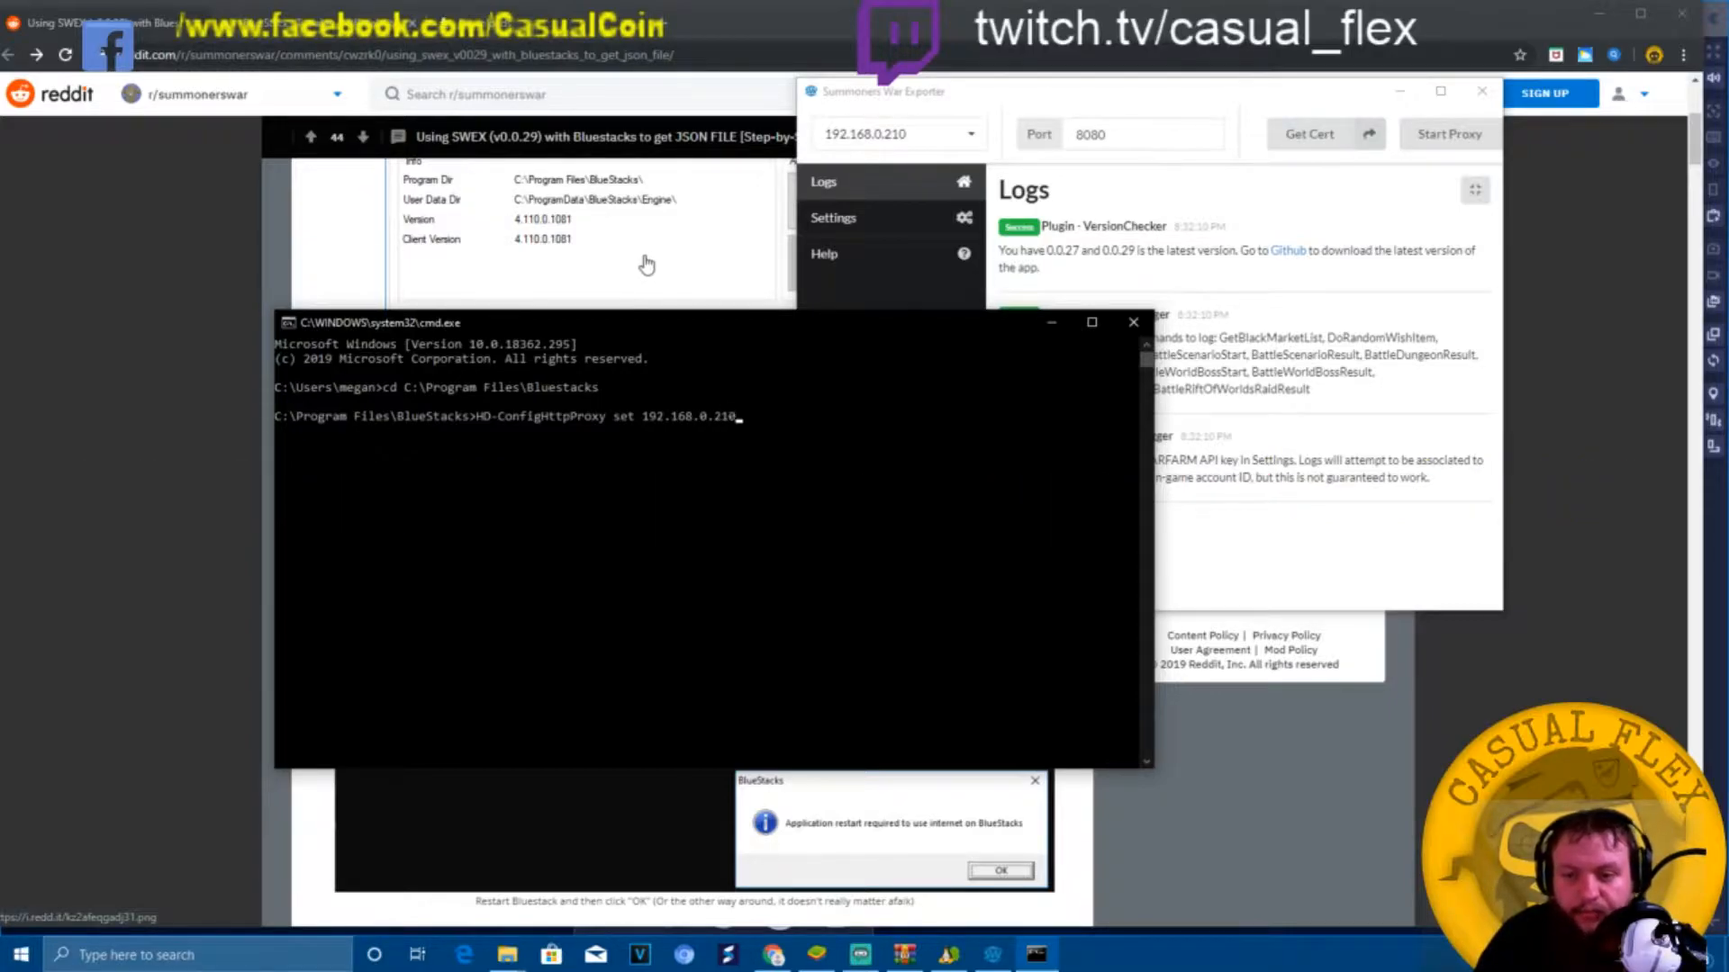
{"action": "type", "text": "8080"}
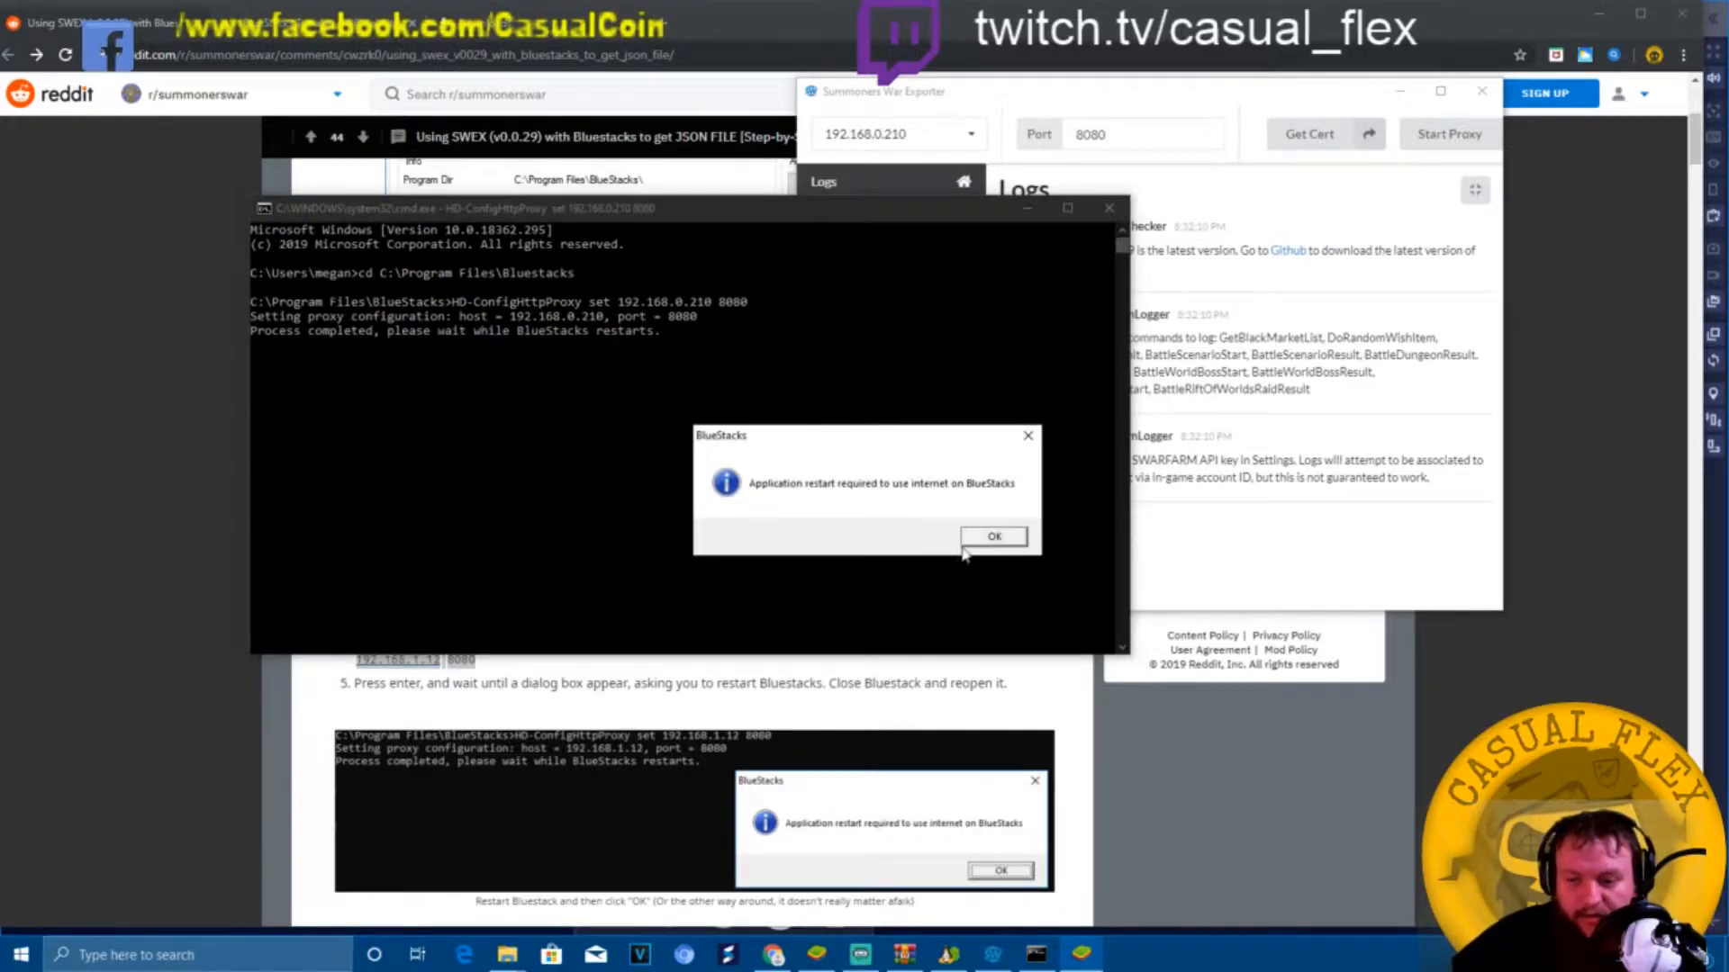
{"action": "left_click", "coordinate": [994, 536]}
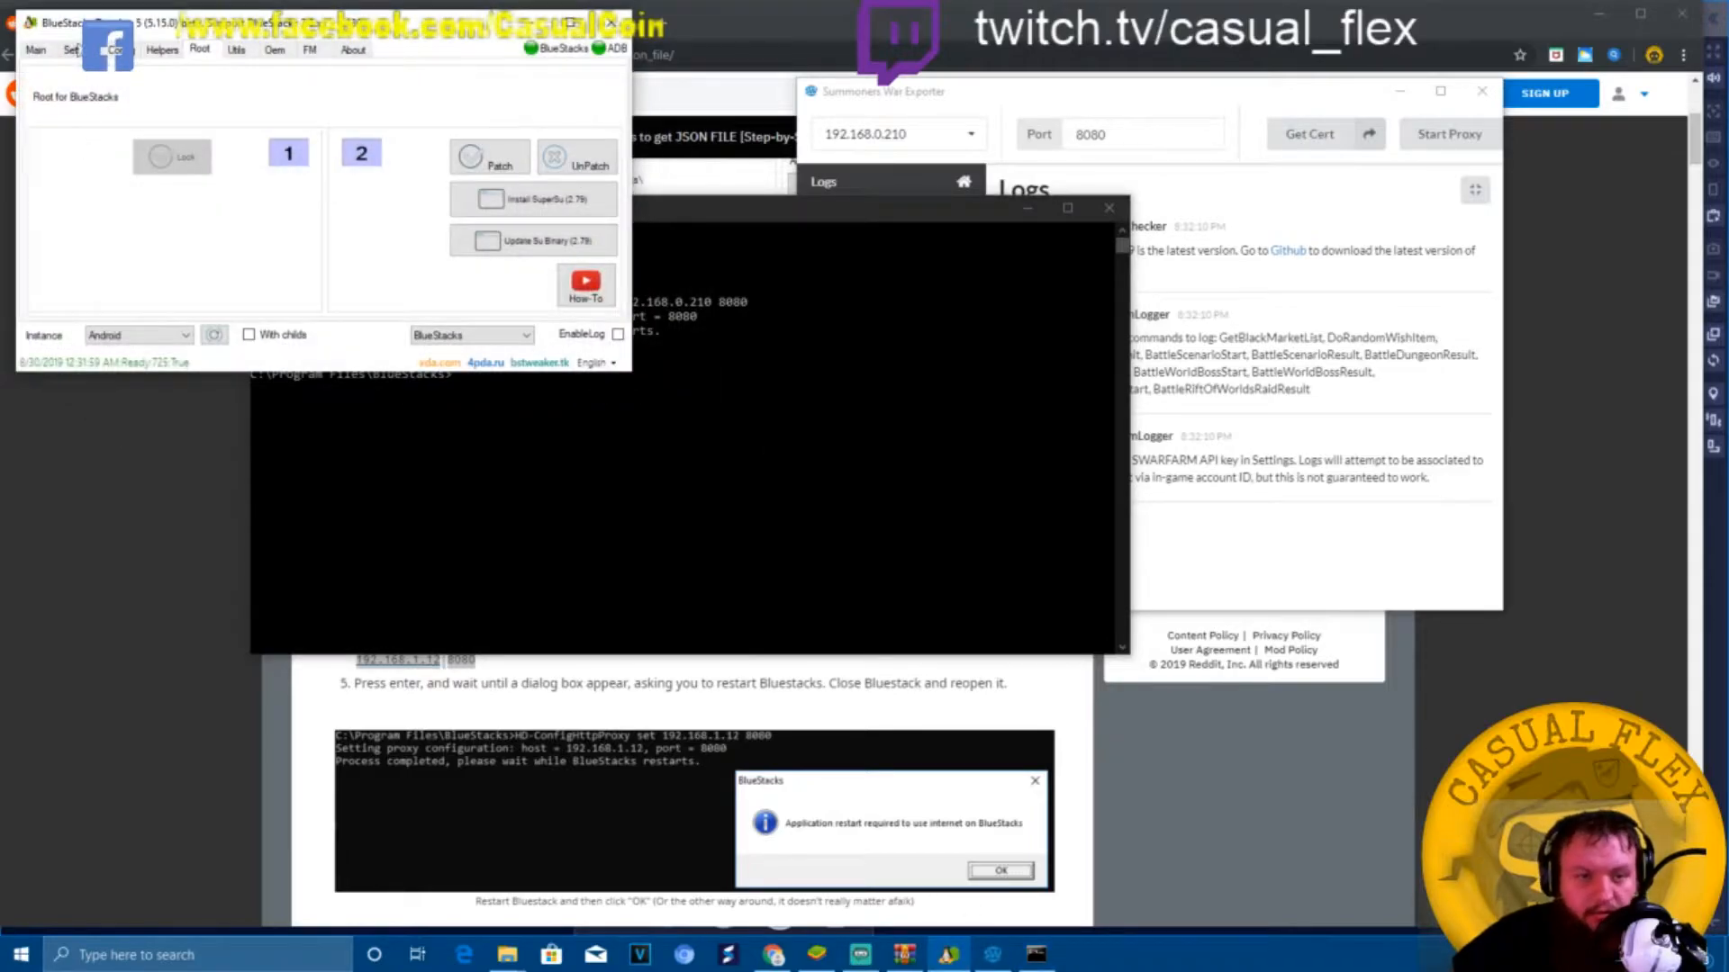
Start the exporter proxy on port 8080 and generate its ca.pem certificate file.
{"action": "left_click", "coordinate": [36, 51]}
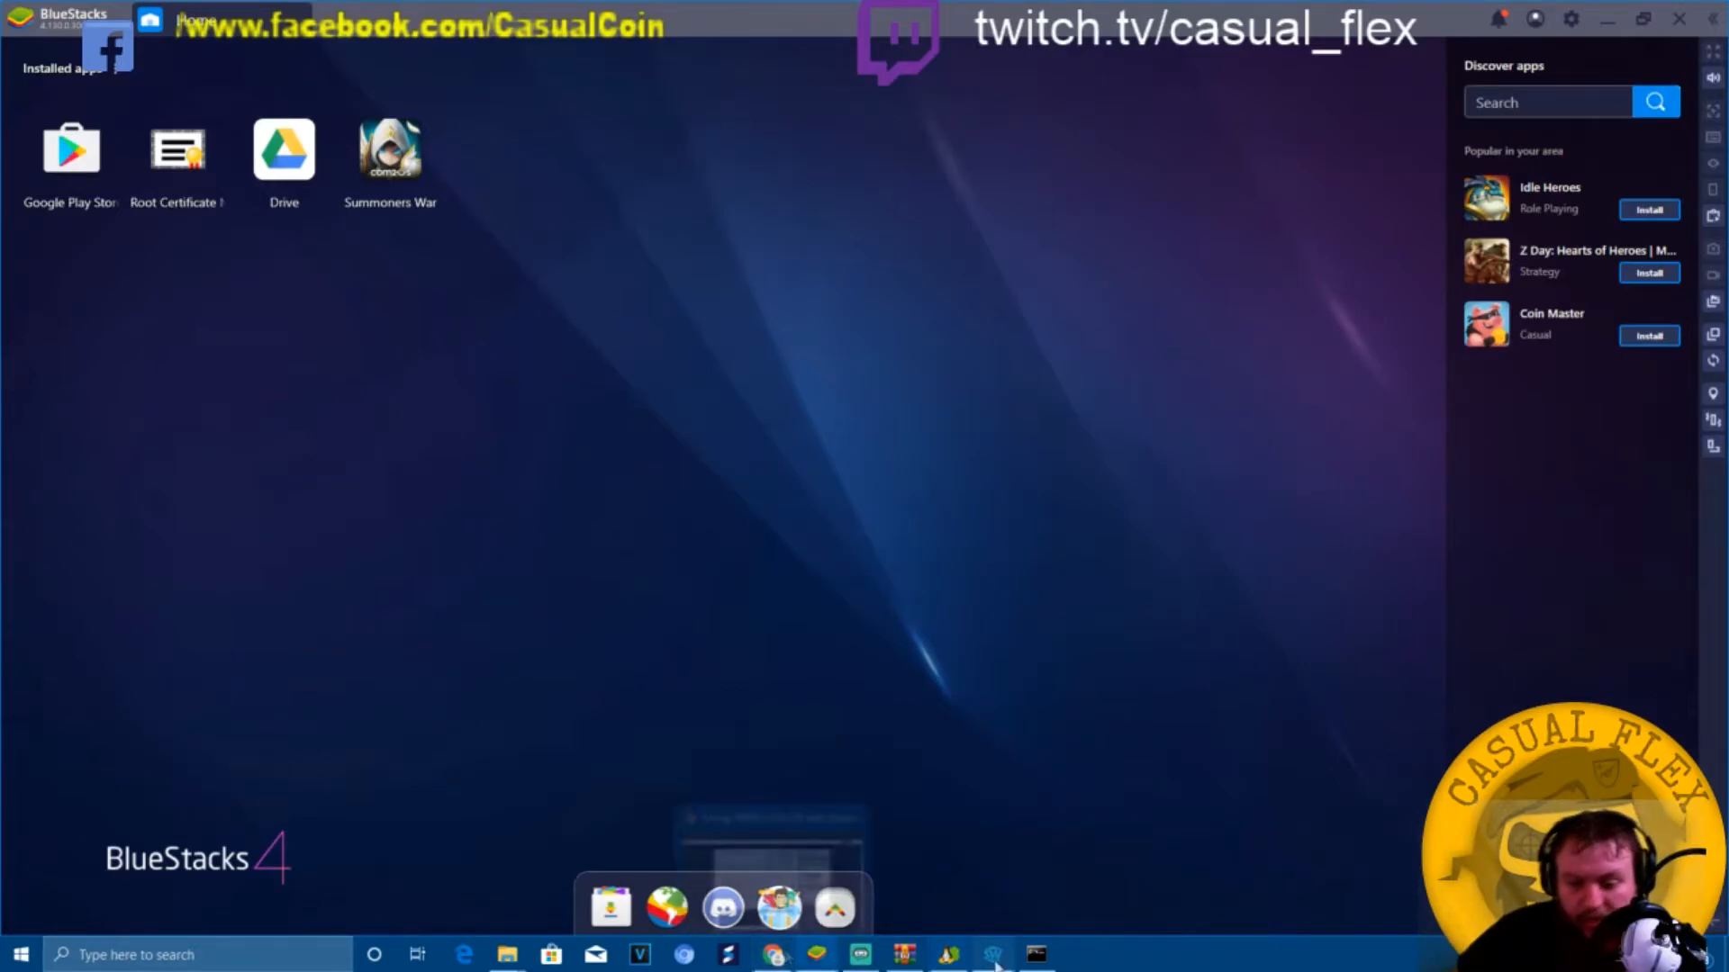
{"action": "left_click", "coordinate": [990, 955]}
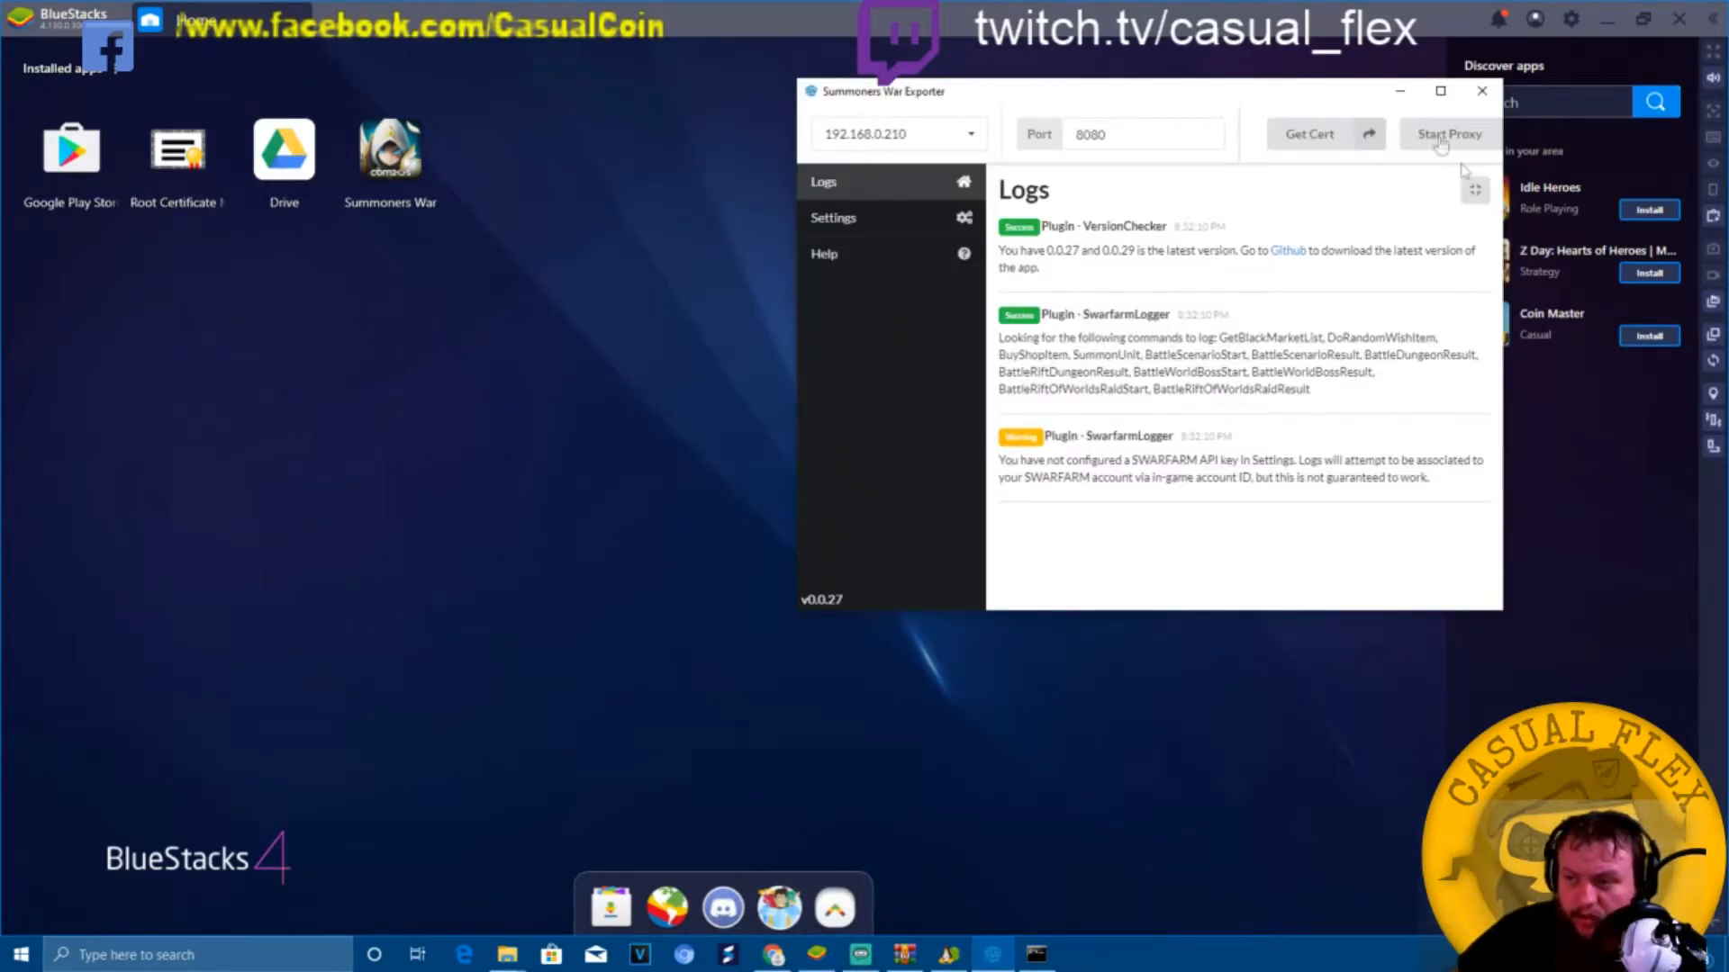
{"action": "left_click", "coordinate": [1448, 133]}
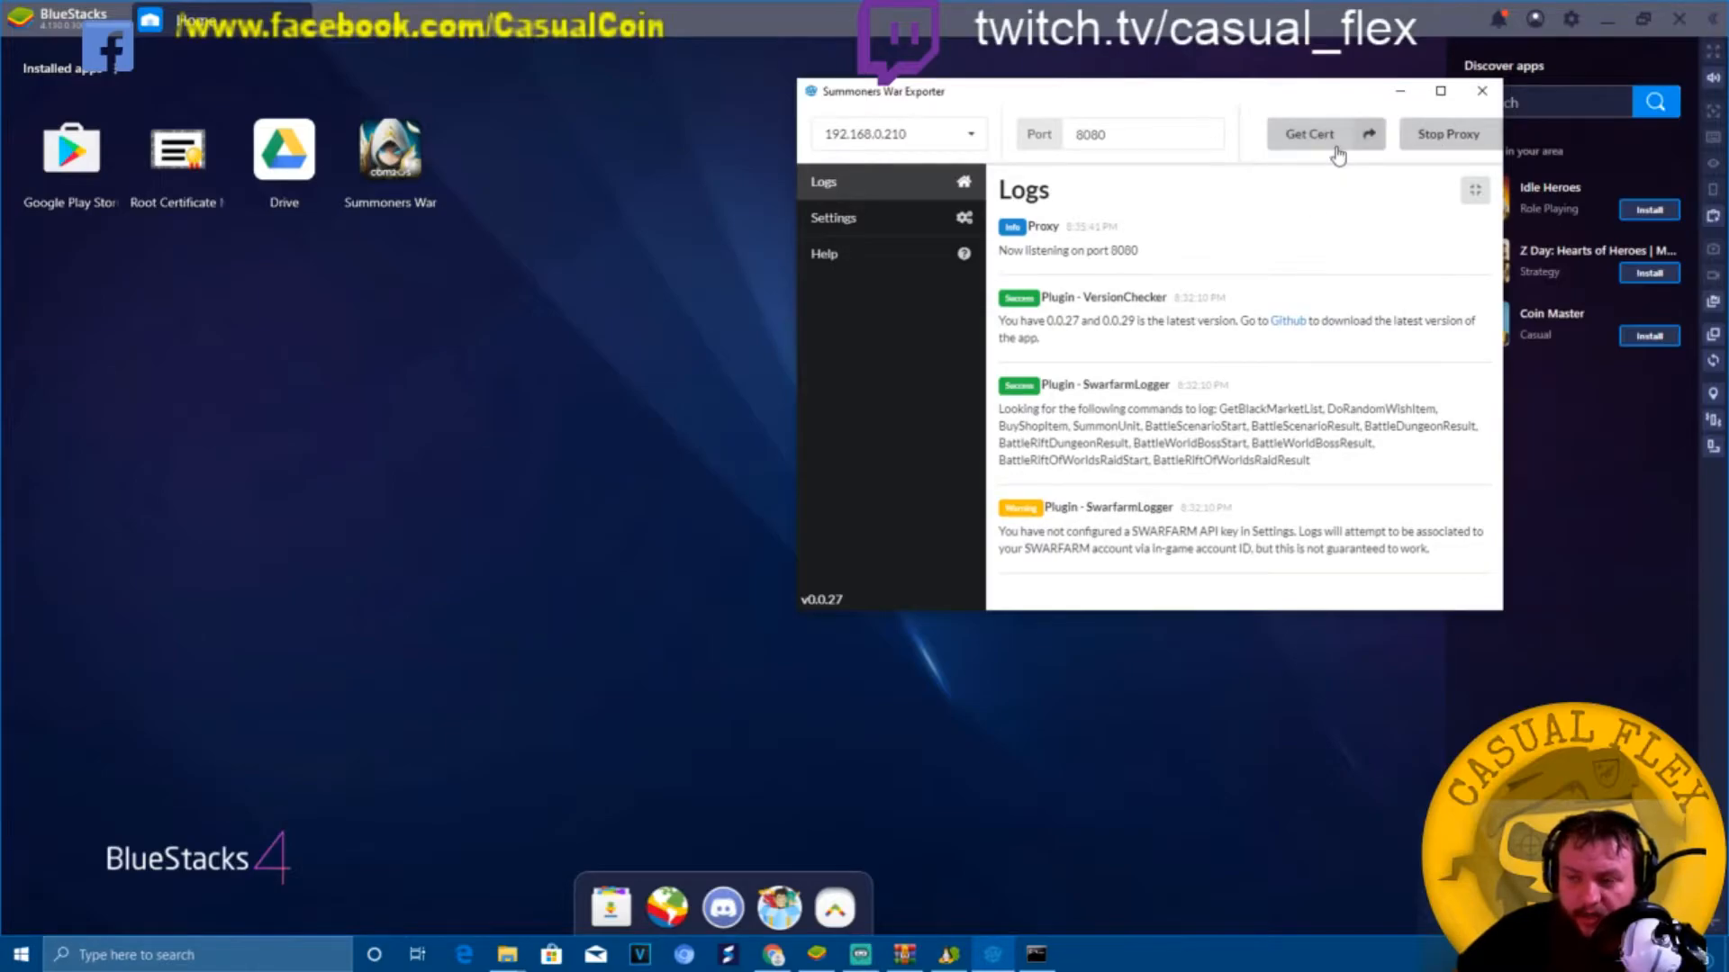
{"action": "left_click", "coordinate": [1309, 134]}
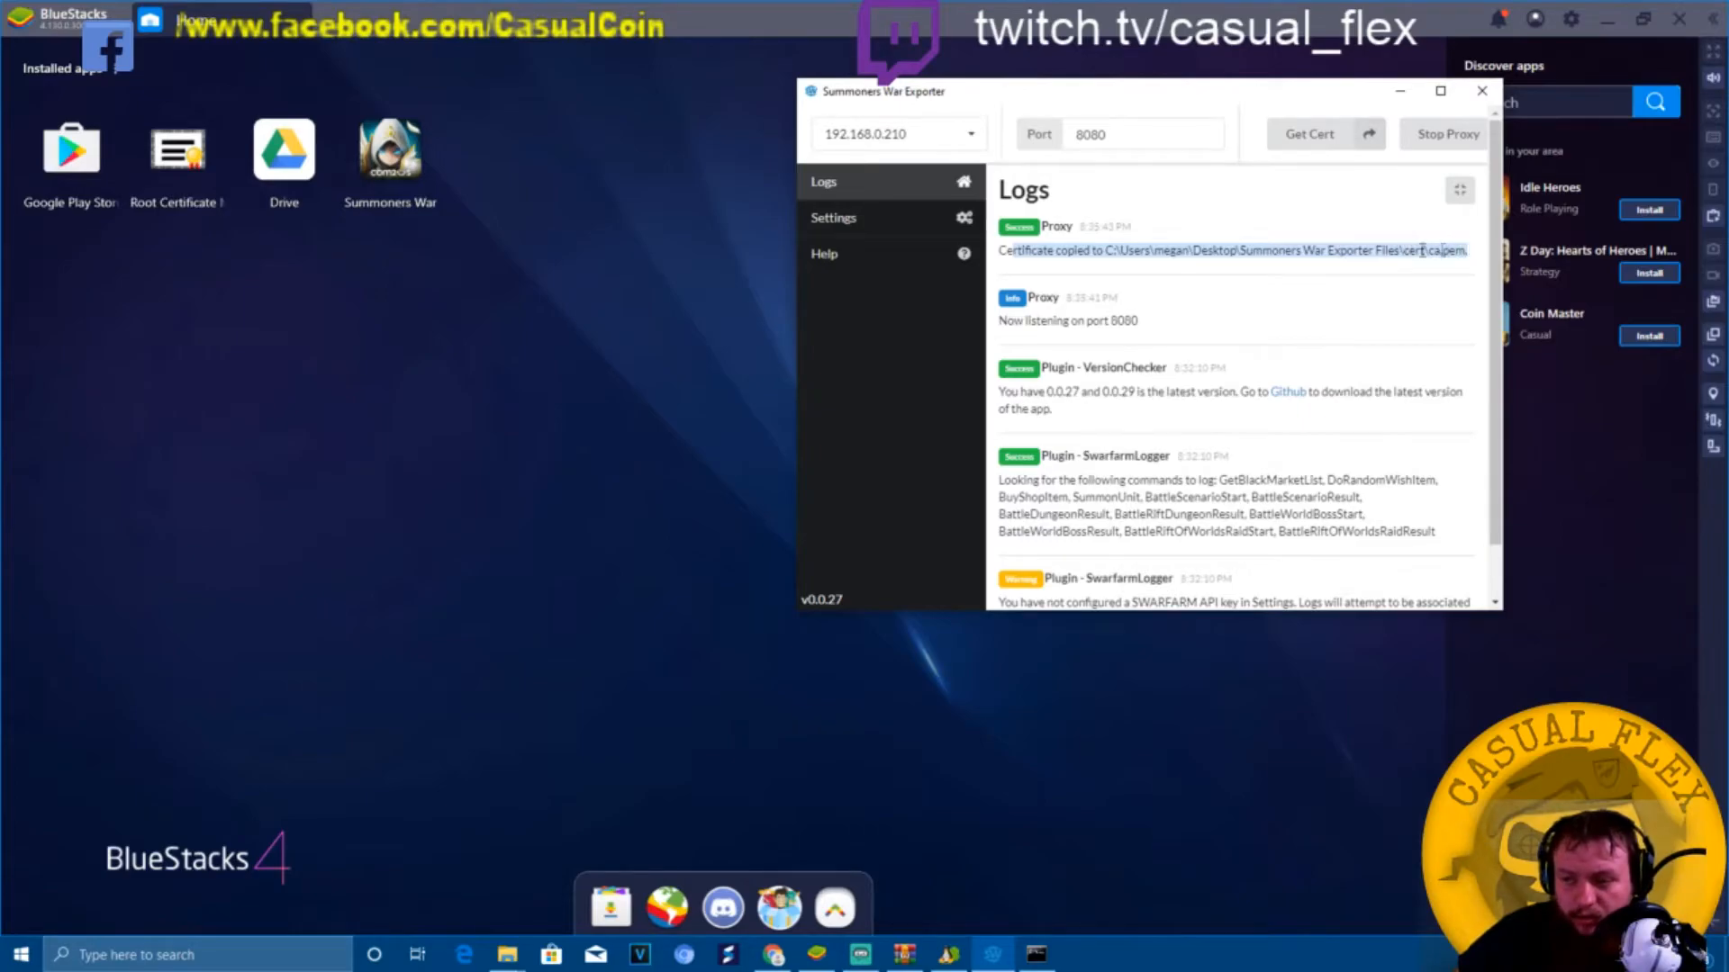
{"action": "left_click", "coordinate": [18, 954]}
{"action": "type", "text": "summoners war"}
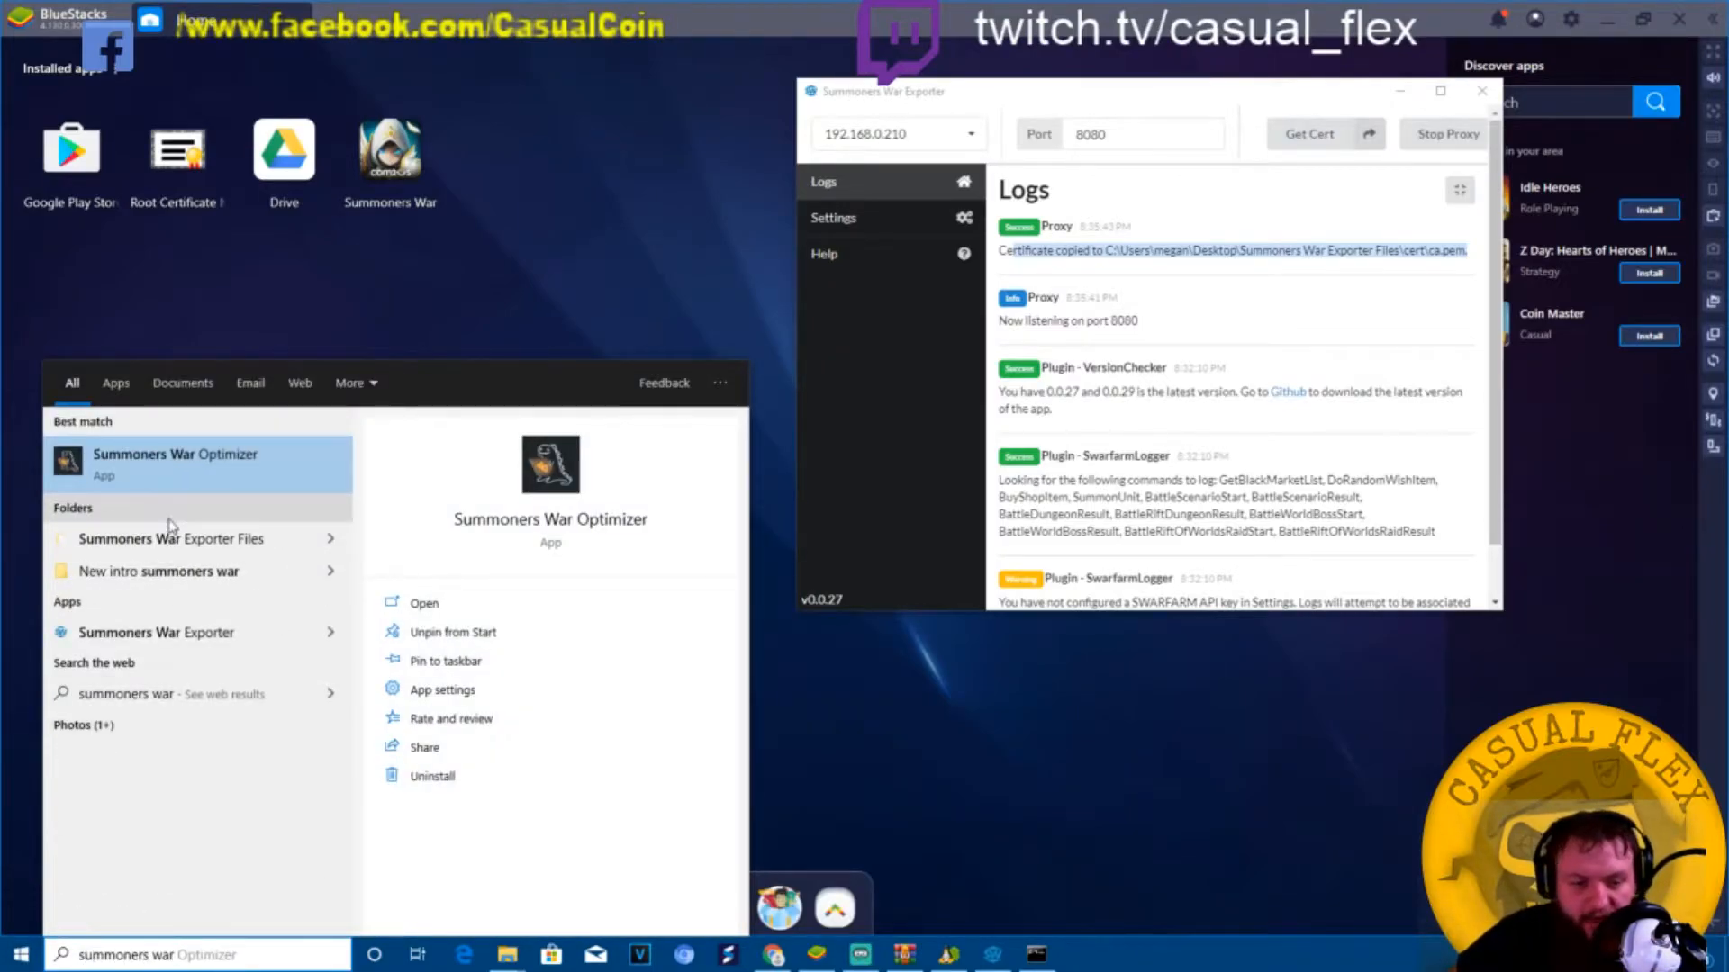
Open the Summoners War Exporter Files folder and its cert folder holding ca.pem.
{"action": "left_click", "coordinate": [171, 538]}
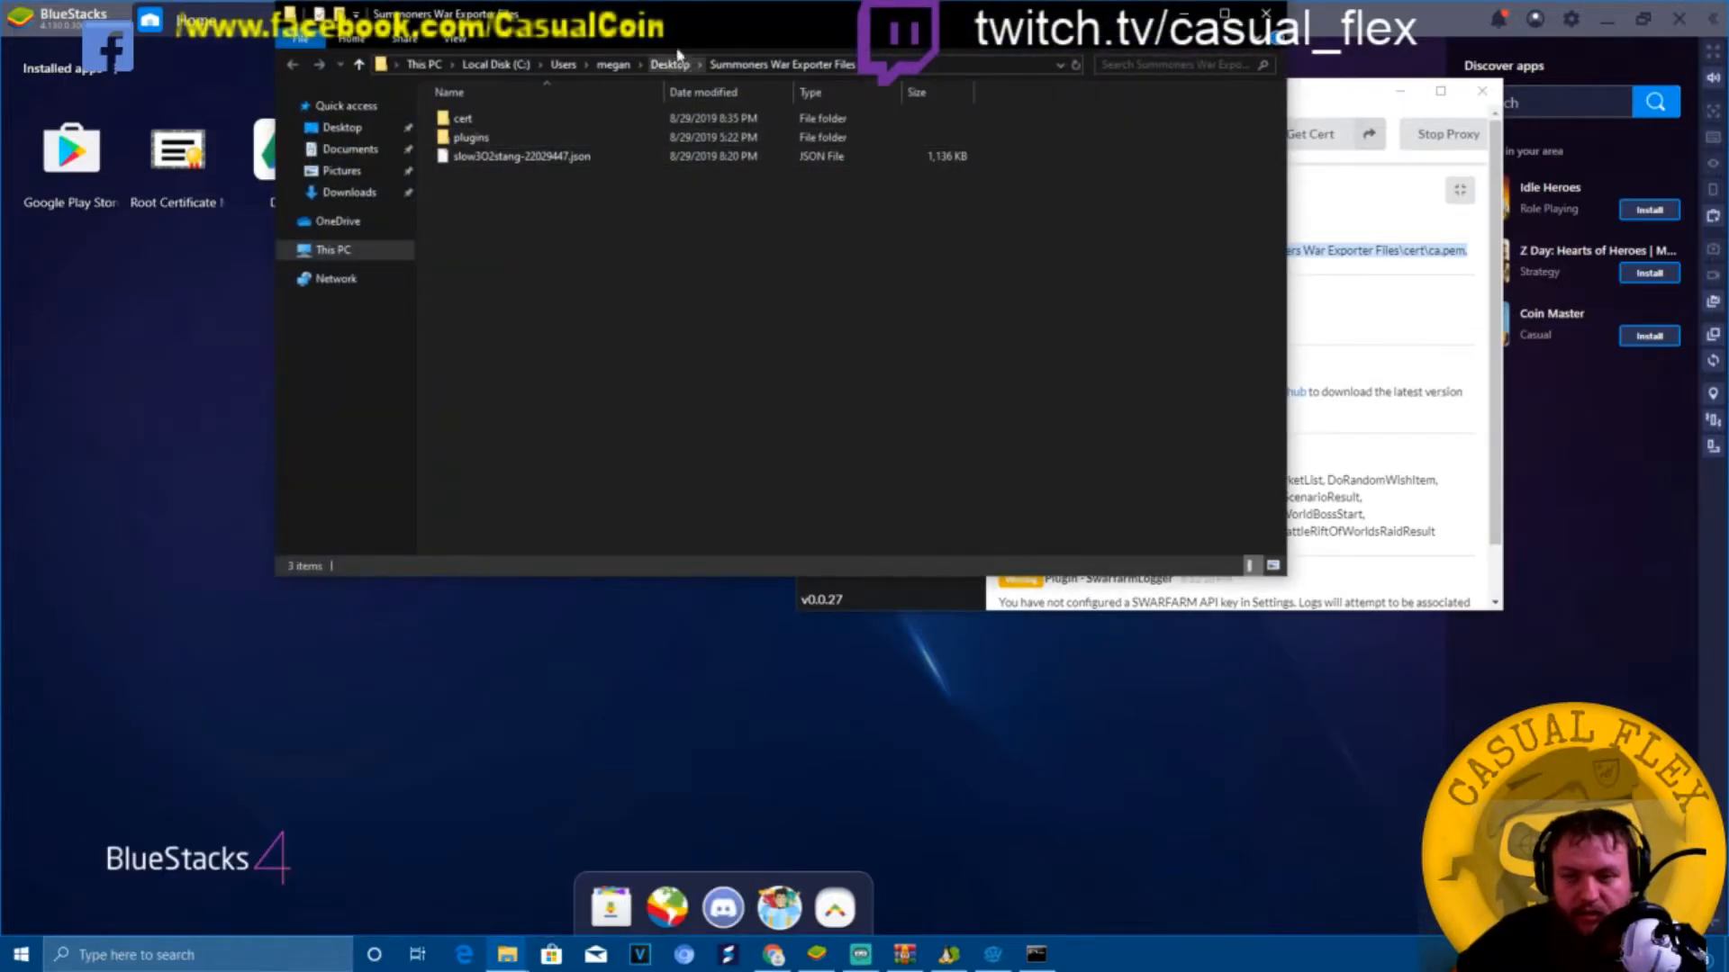
{"action": "double_click", "coordinate": [463, 119]}
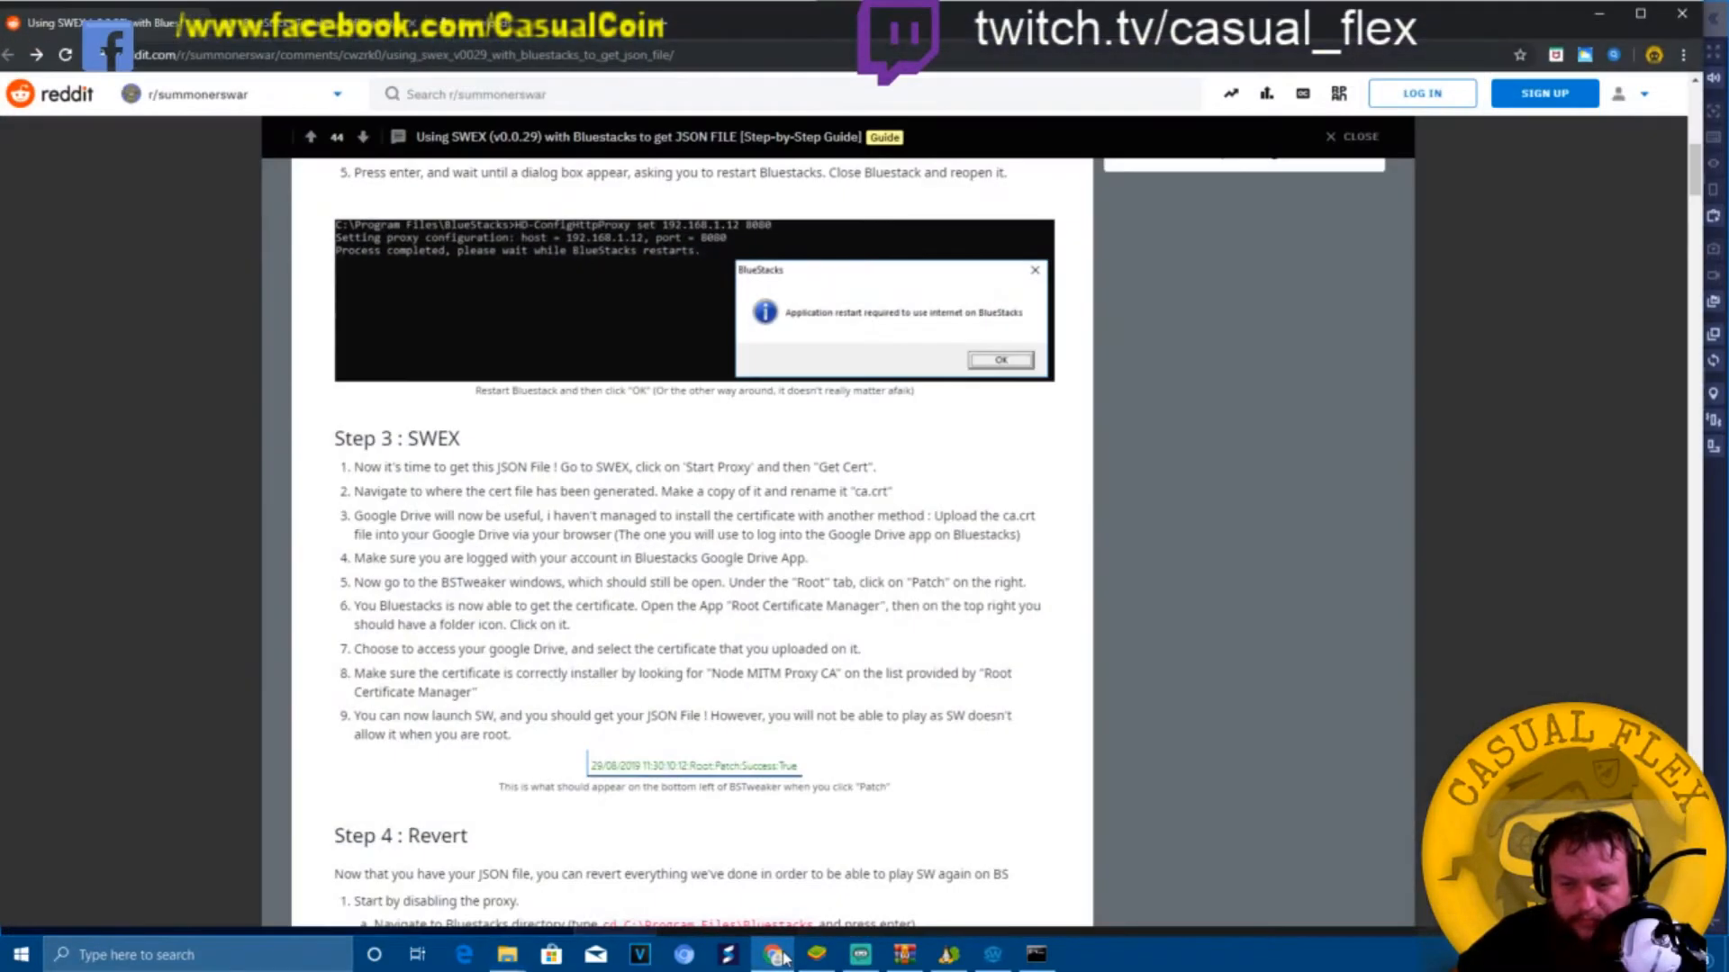
{"action": "mouse_move", "coordinate": [774, 954]}
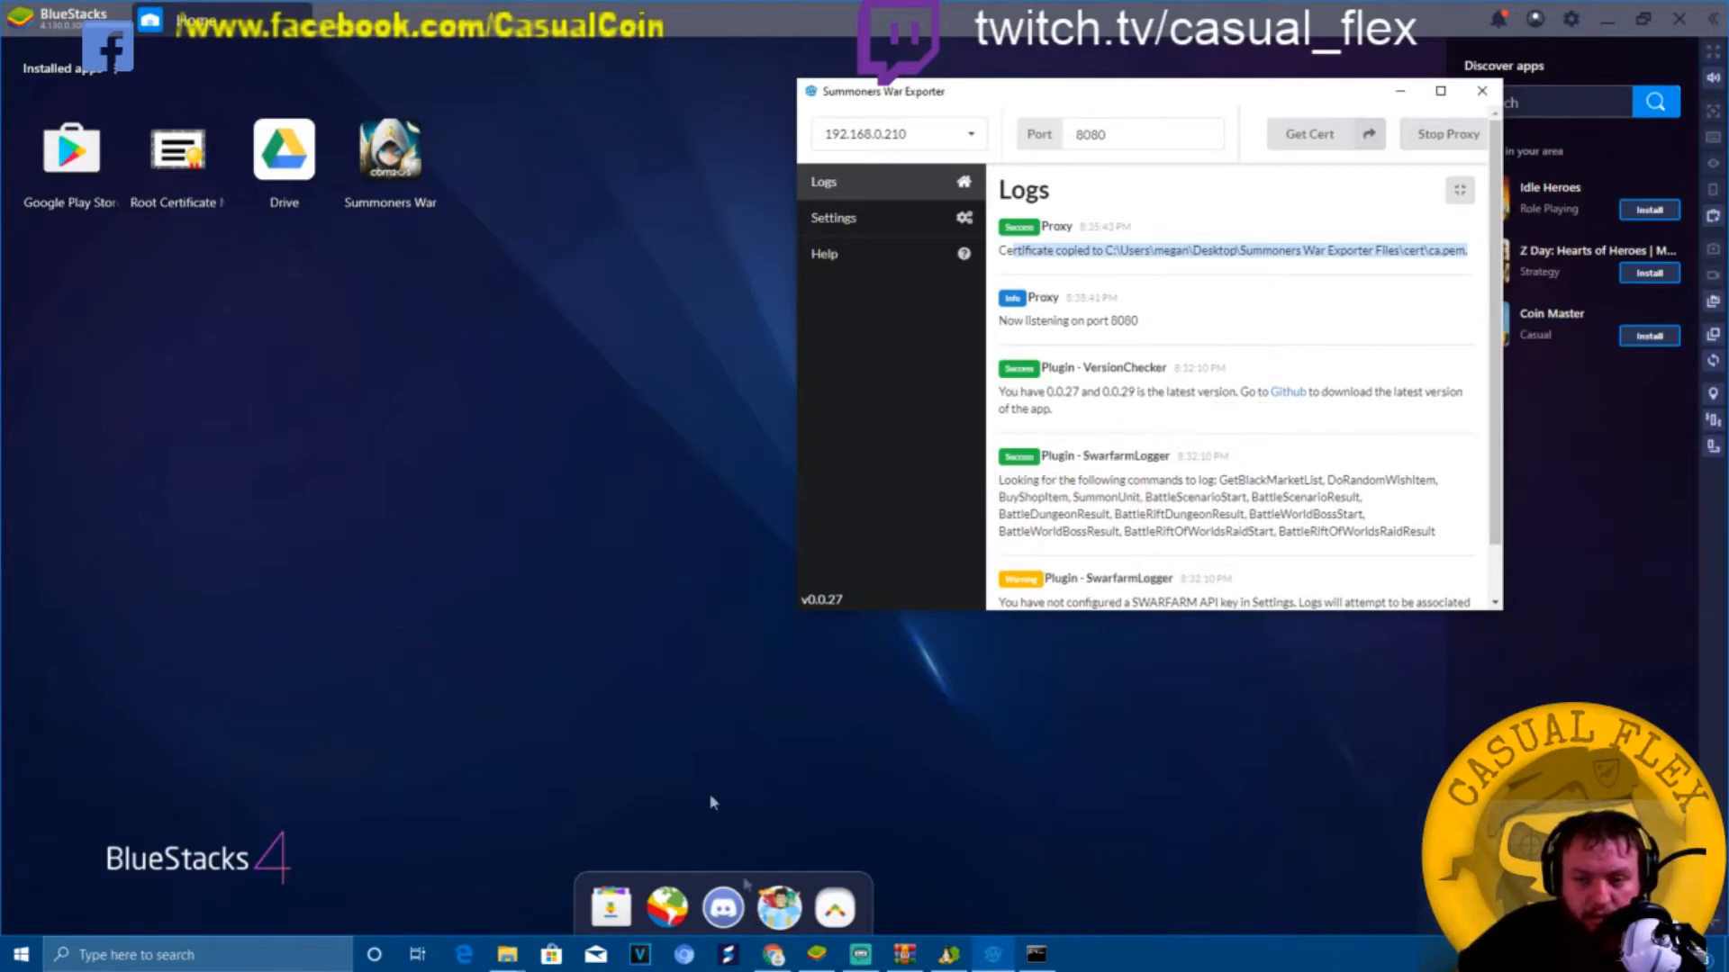
Import ca.pem in Root Certificate Manager as a system root certificate, confirming the successful copy.
{"action": "left_click", "coordinate": [1480, 90]}
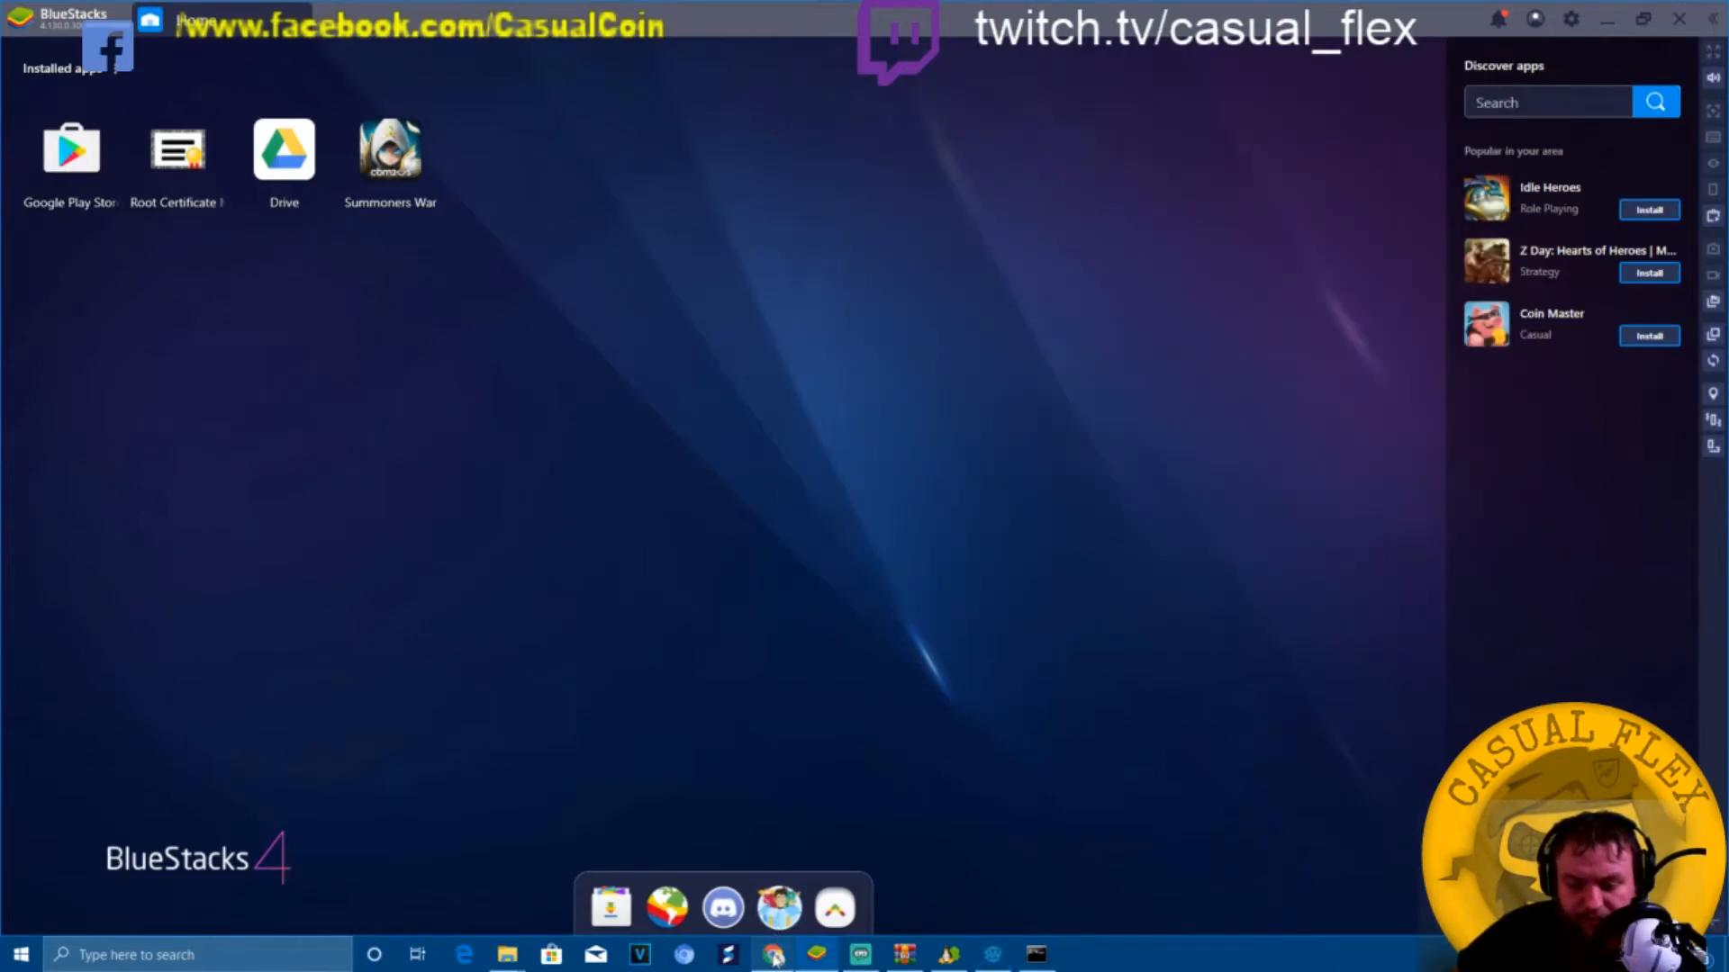
{"action": "left_click", "coordinate": [772, 954]}
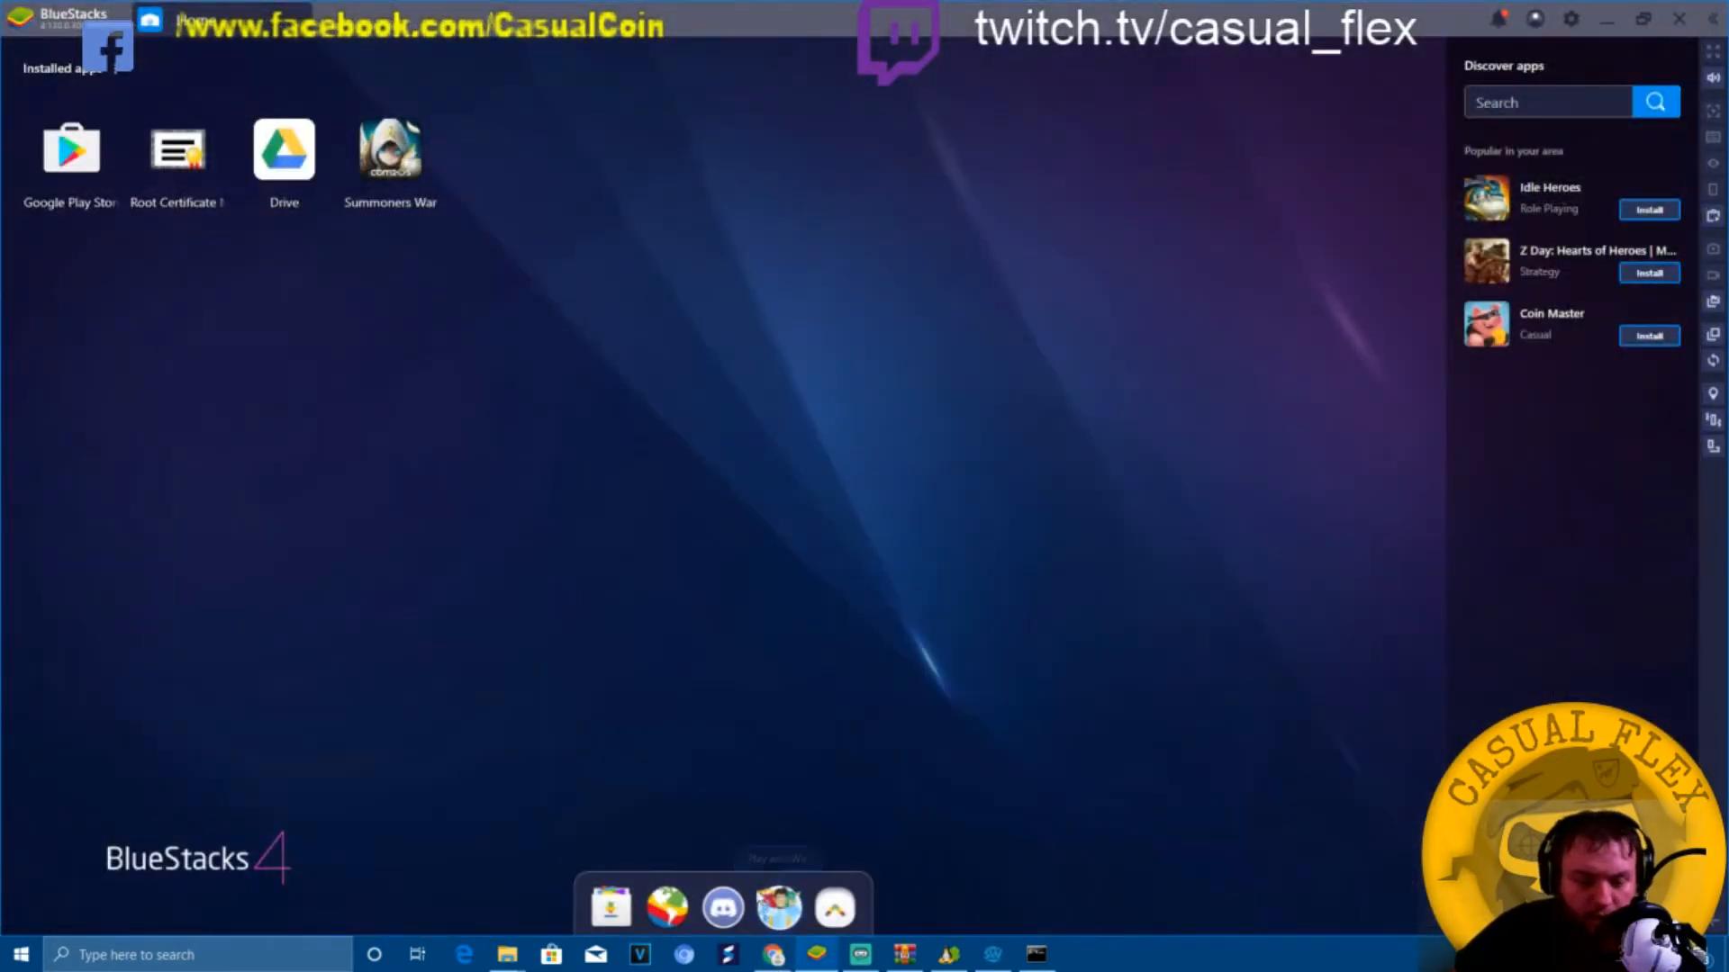
{"action": "mouse_move", "coordinate": [383, 375]}
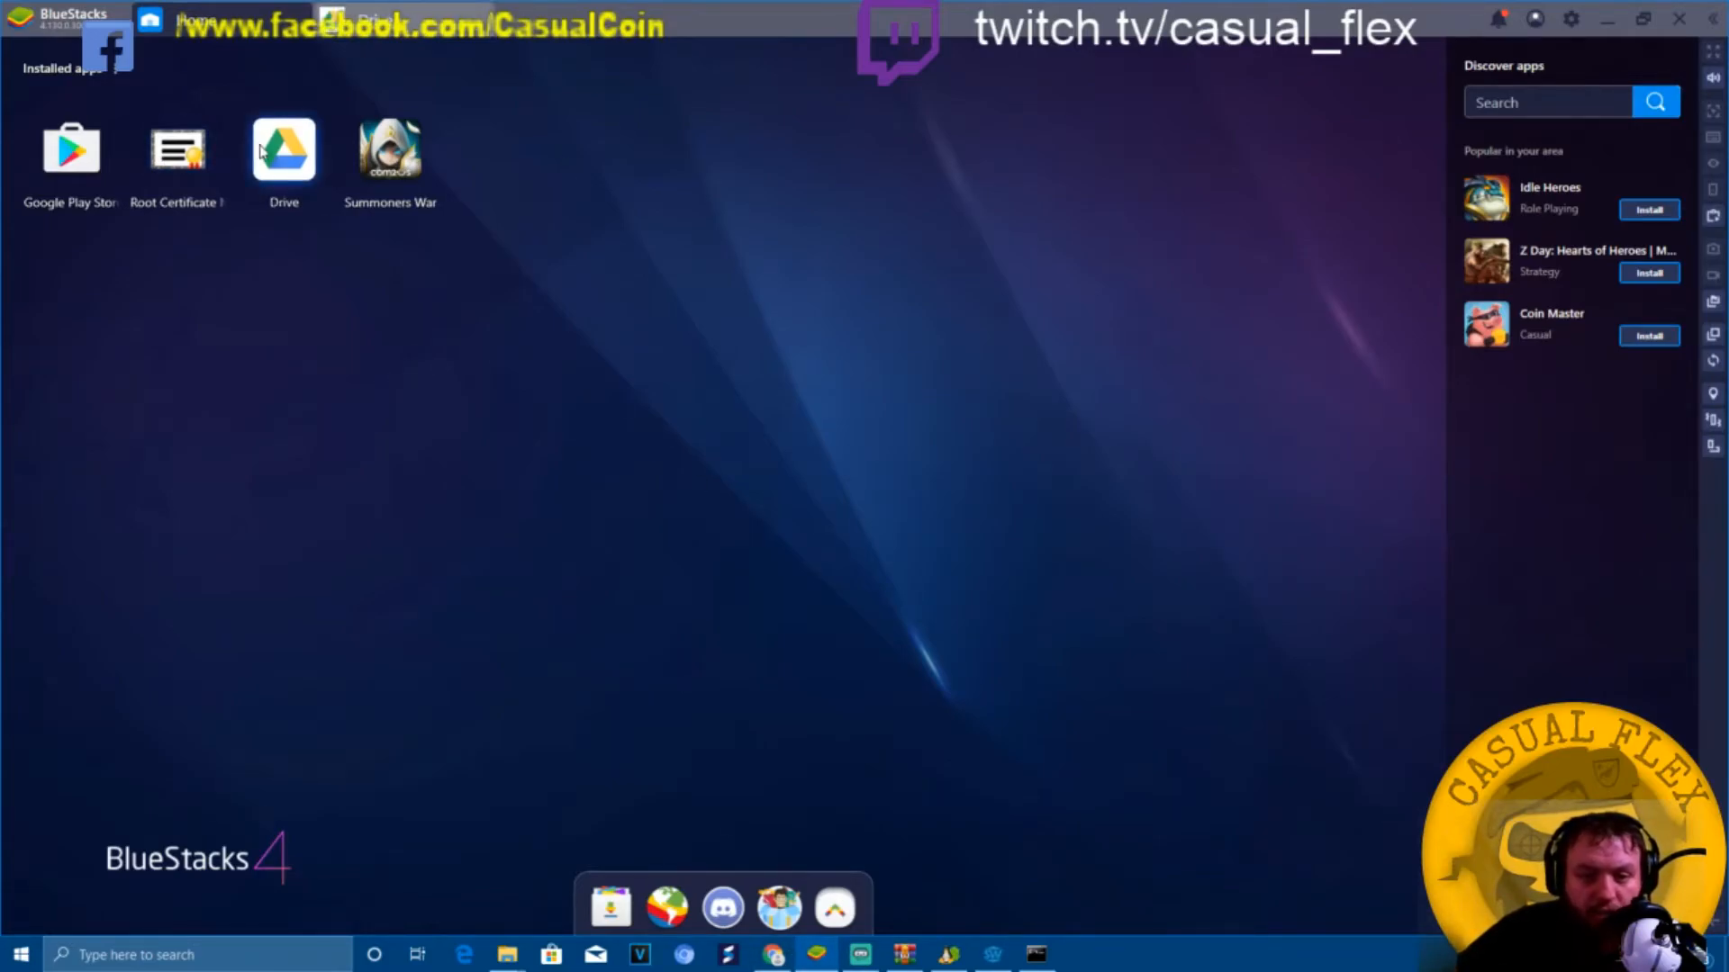
{"action": "double_click", "coordinate": [283, 149]}
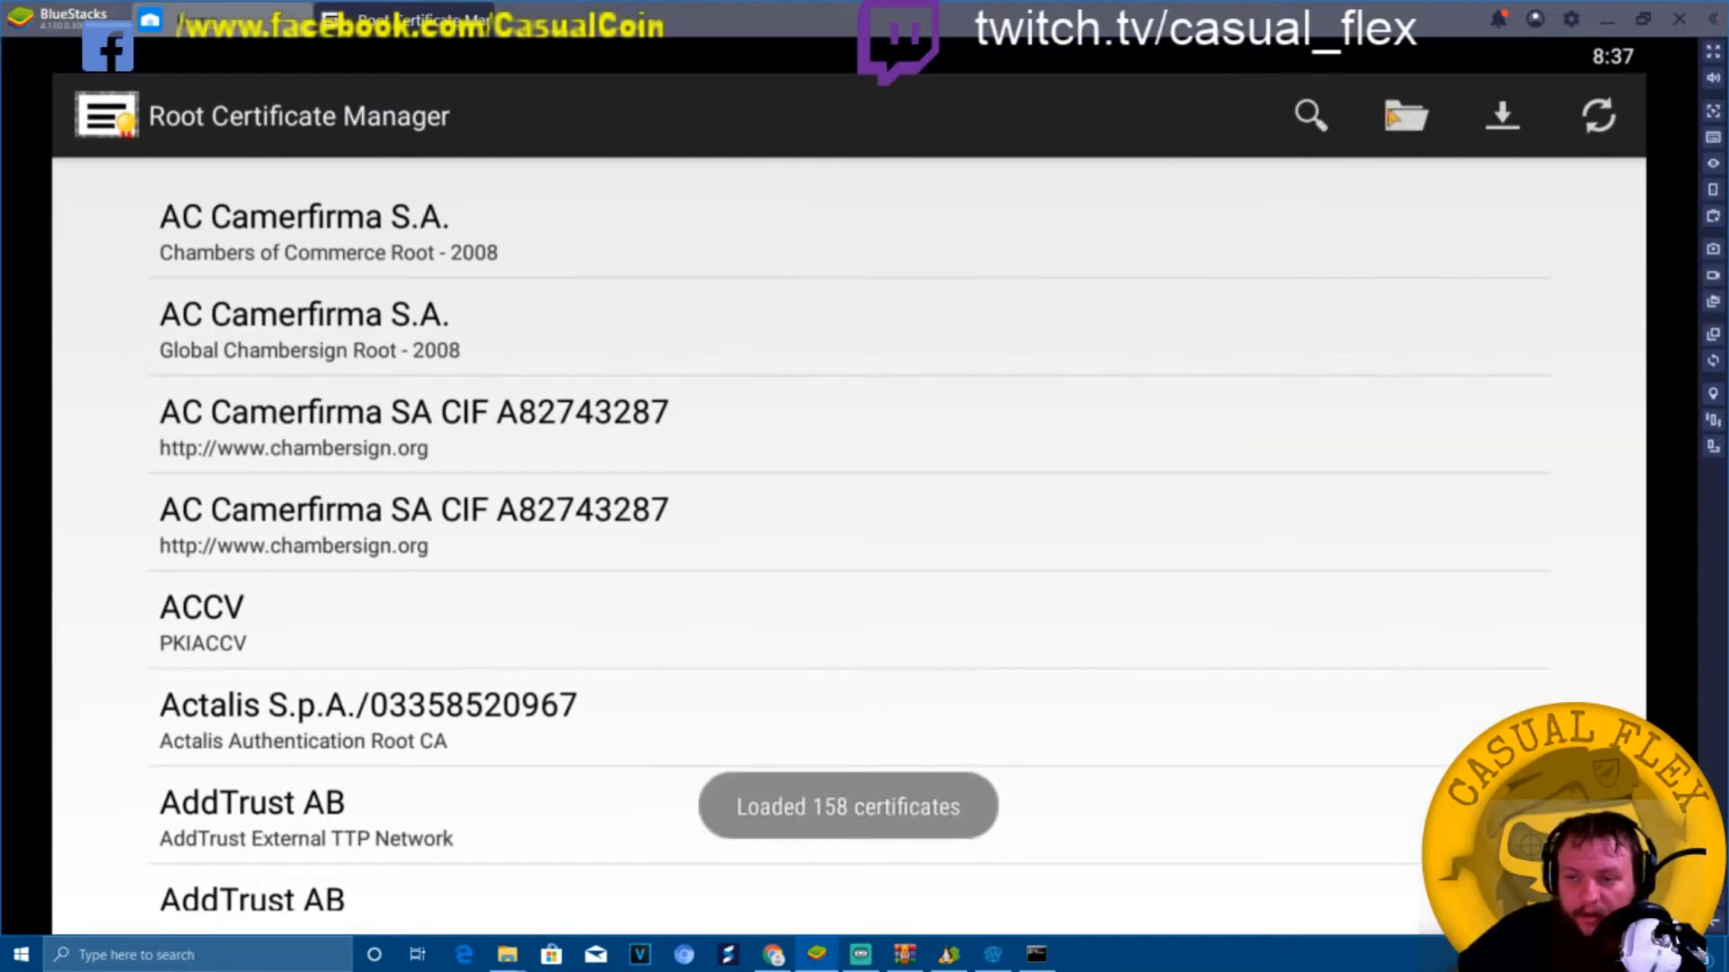
{"action": "left_click", "coordinate": [1402, 117]}
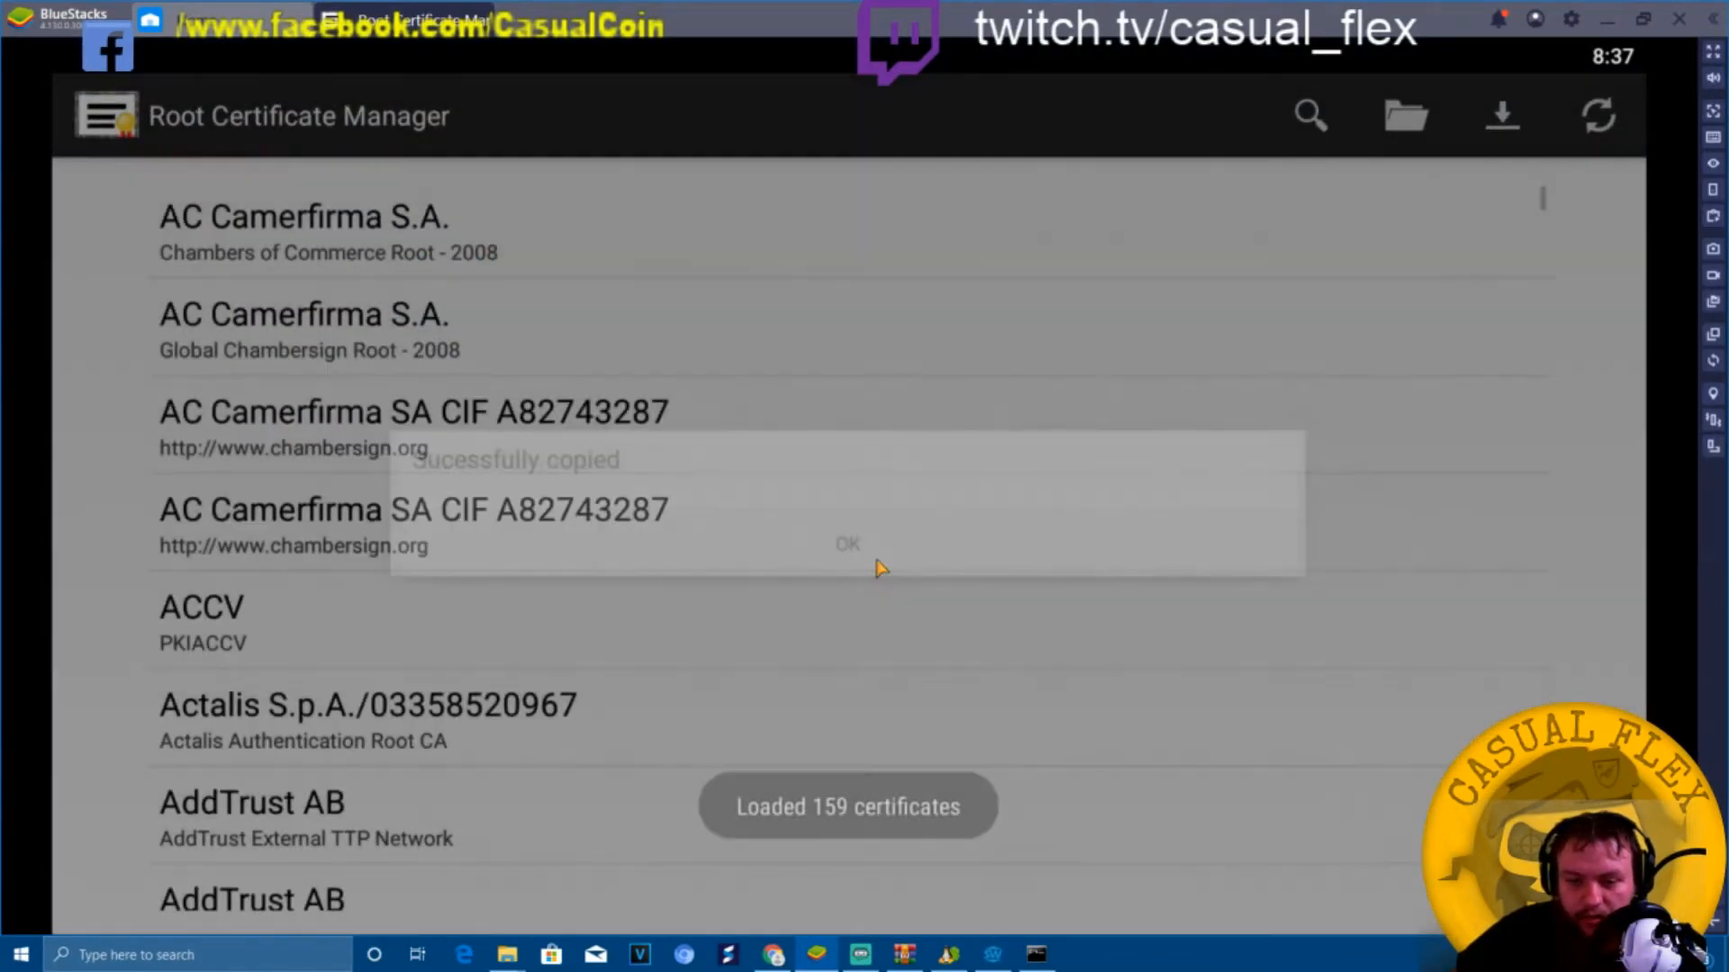
{"action": "left_click", "coordinate": [846, 544]}
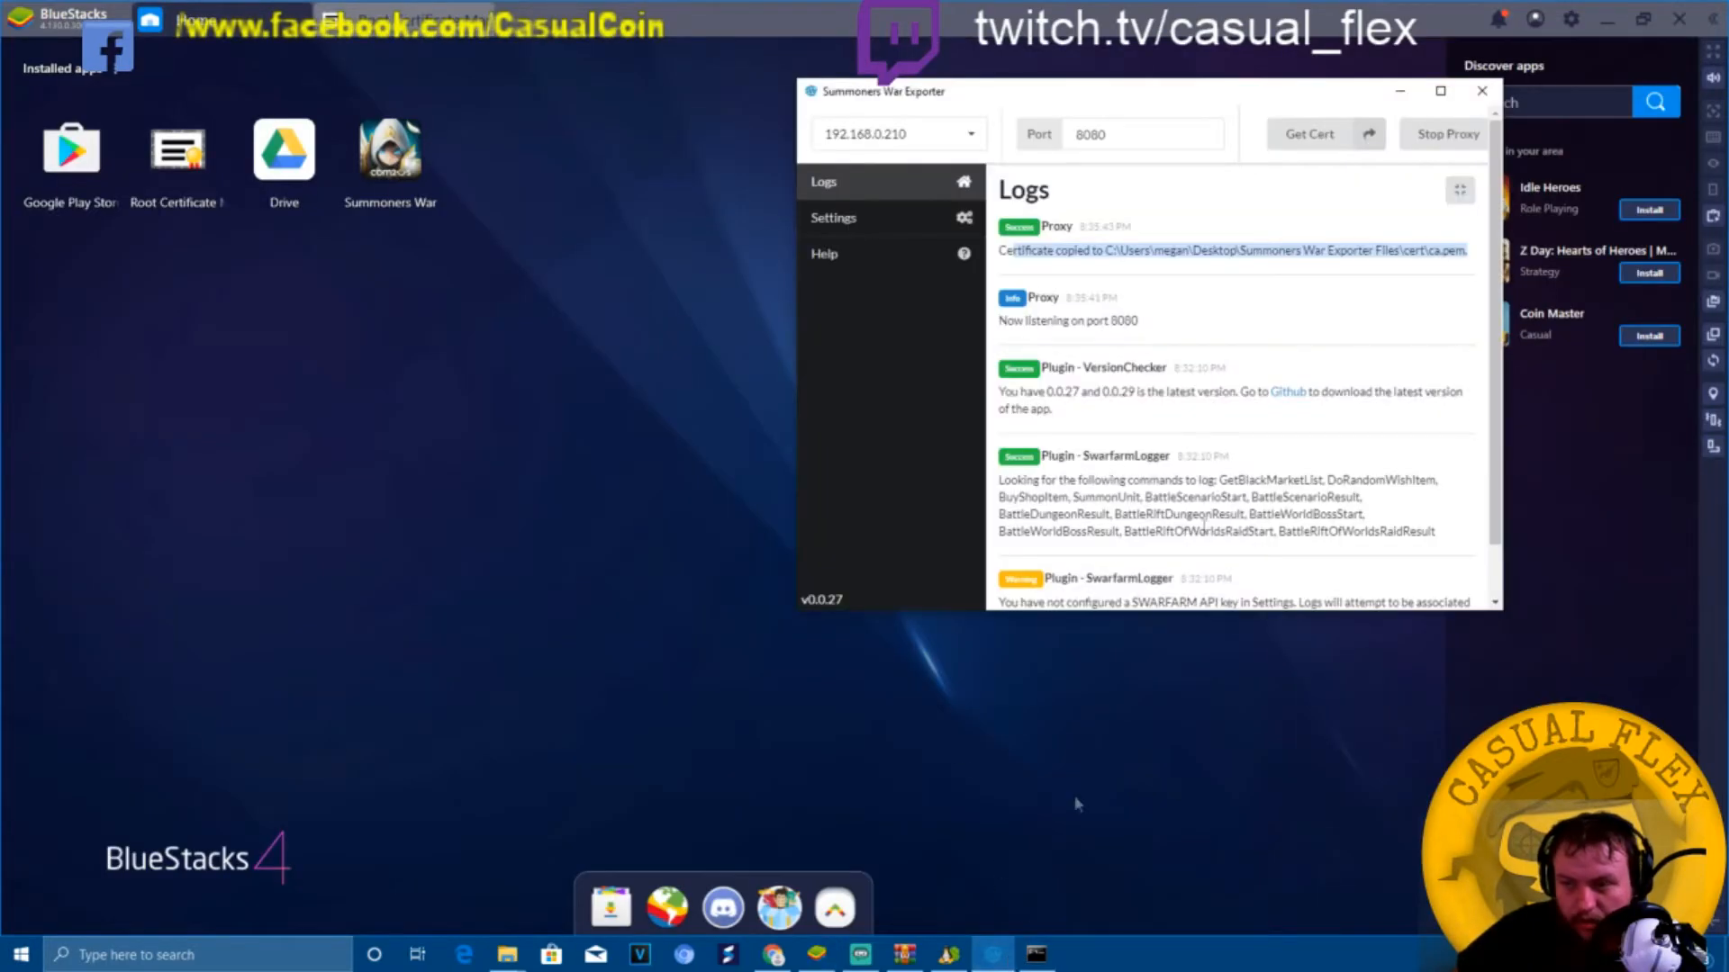
Launch Summoners War from the BlueStacks home screen.
{"action": "left_click", "coordinate": [1482, 90]}
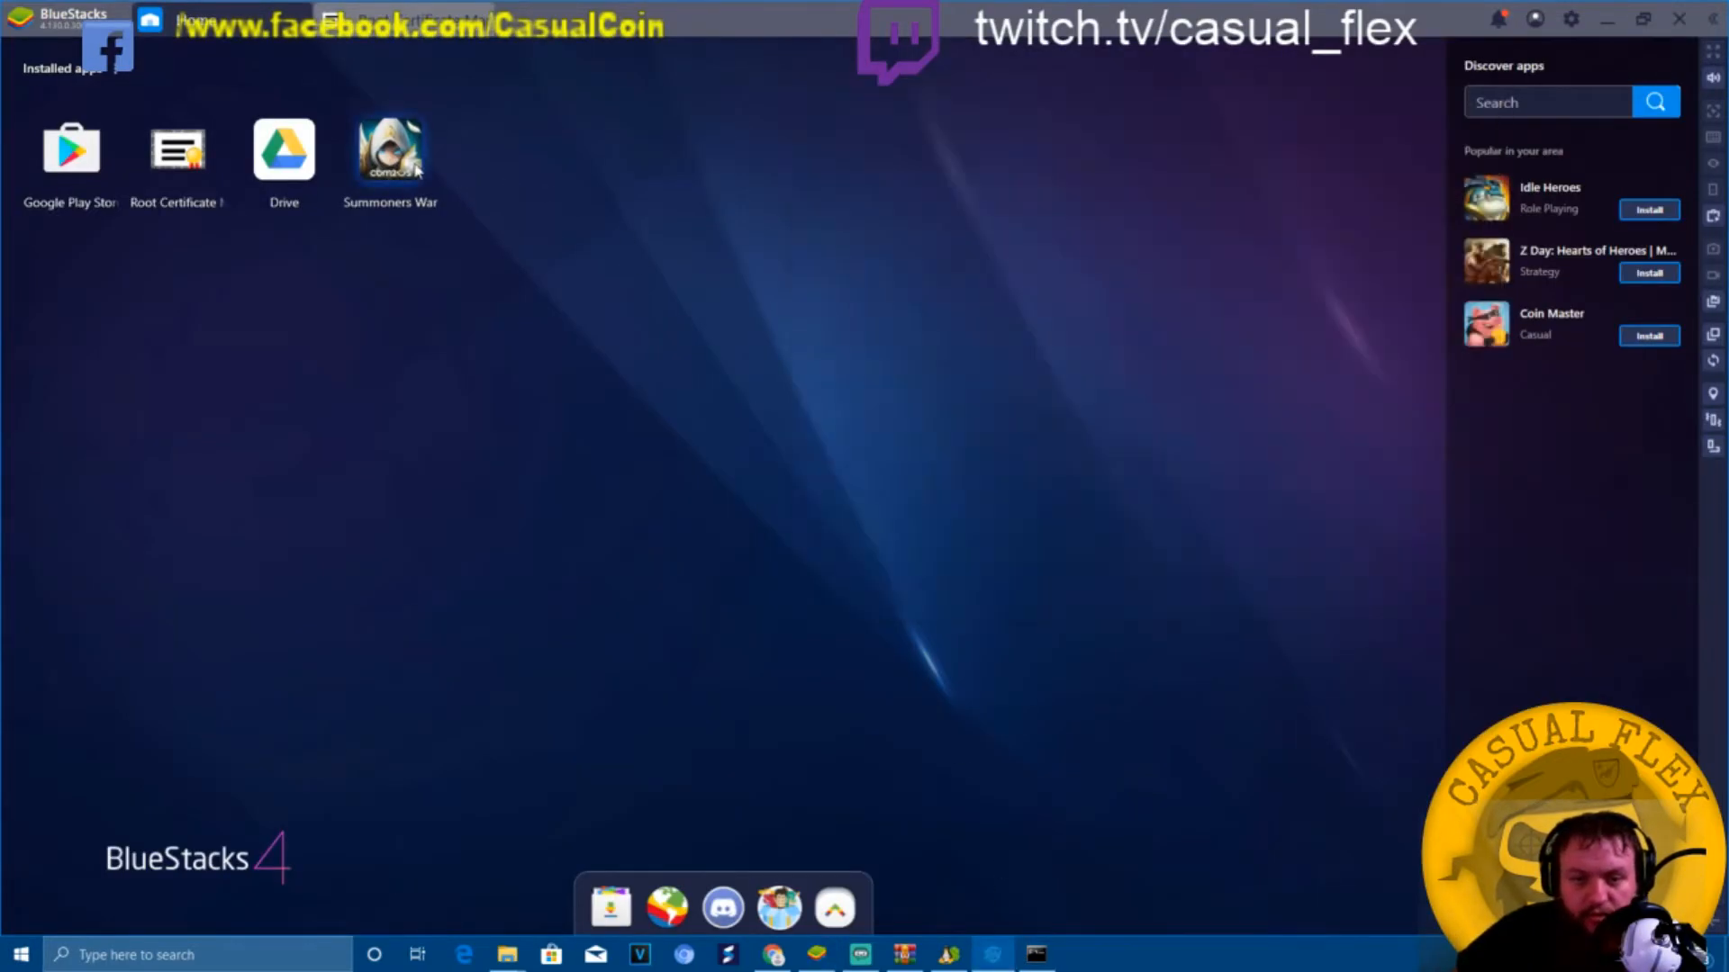
{"action": "double_click", "coordinate": [390, 149]}
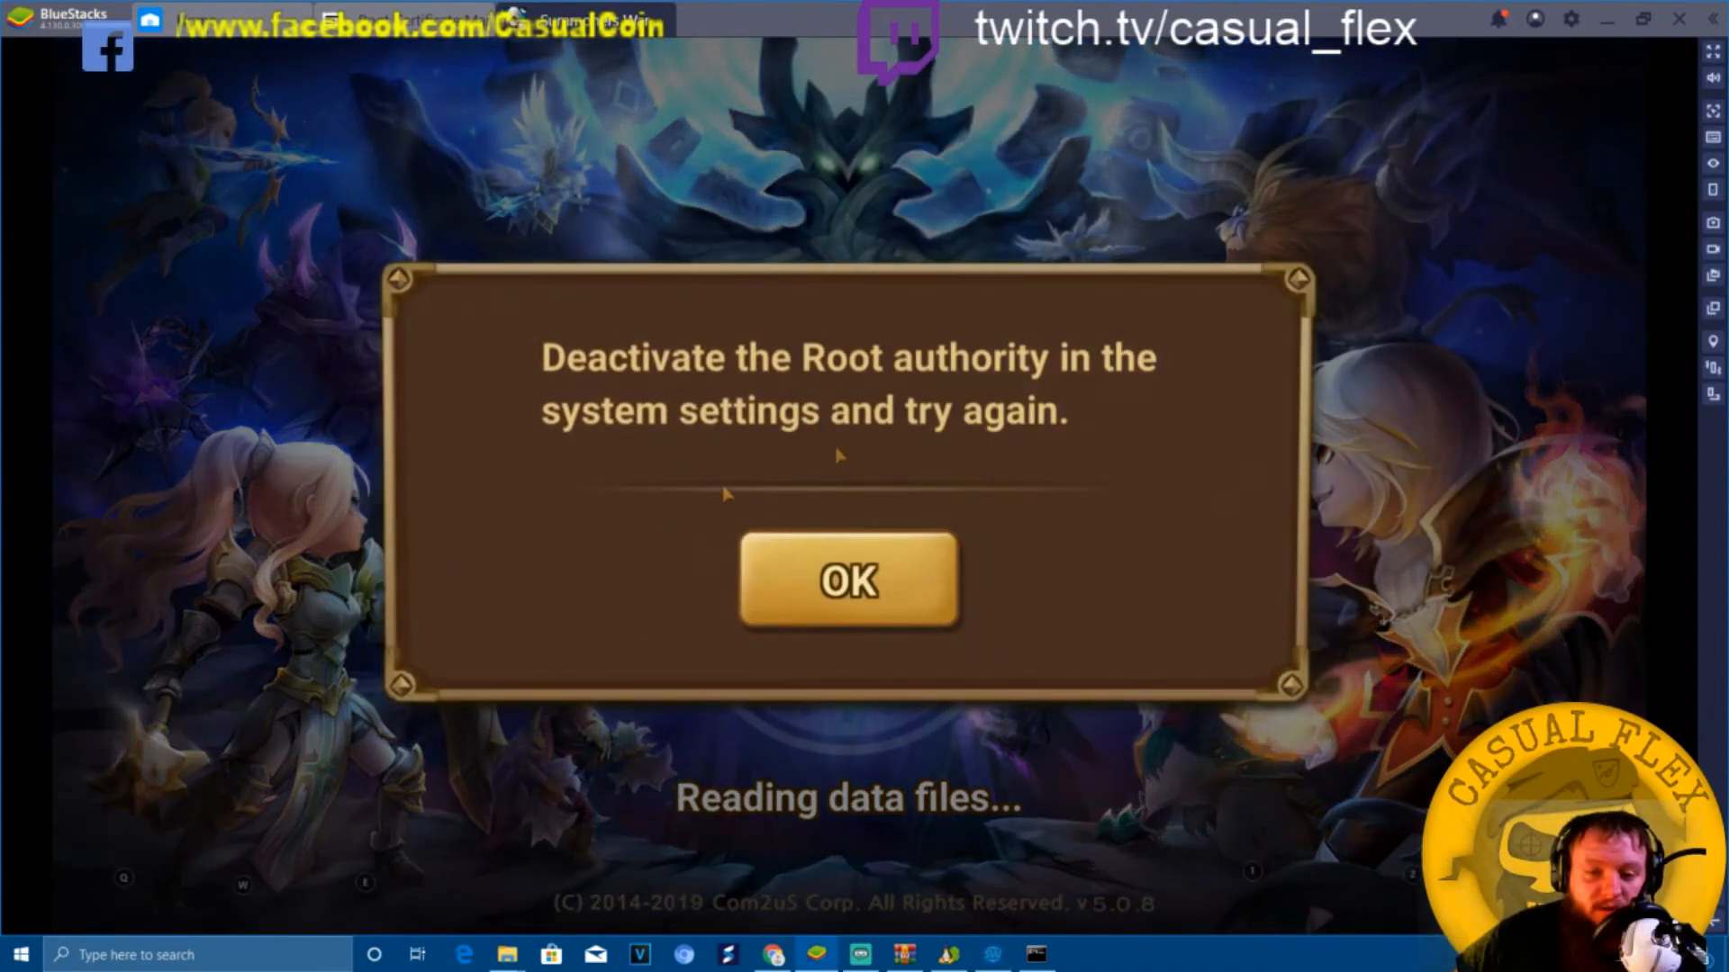
{"action": "mouse_move", "coordinate": [866, 436]}
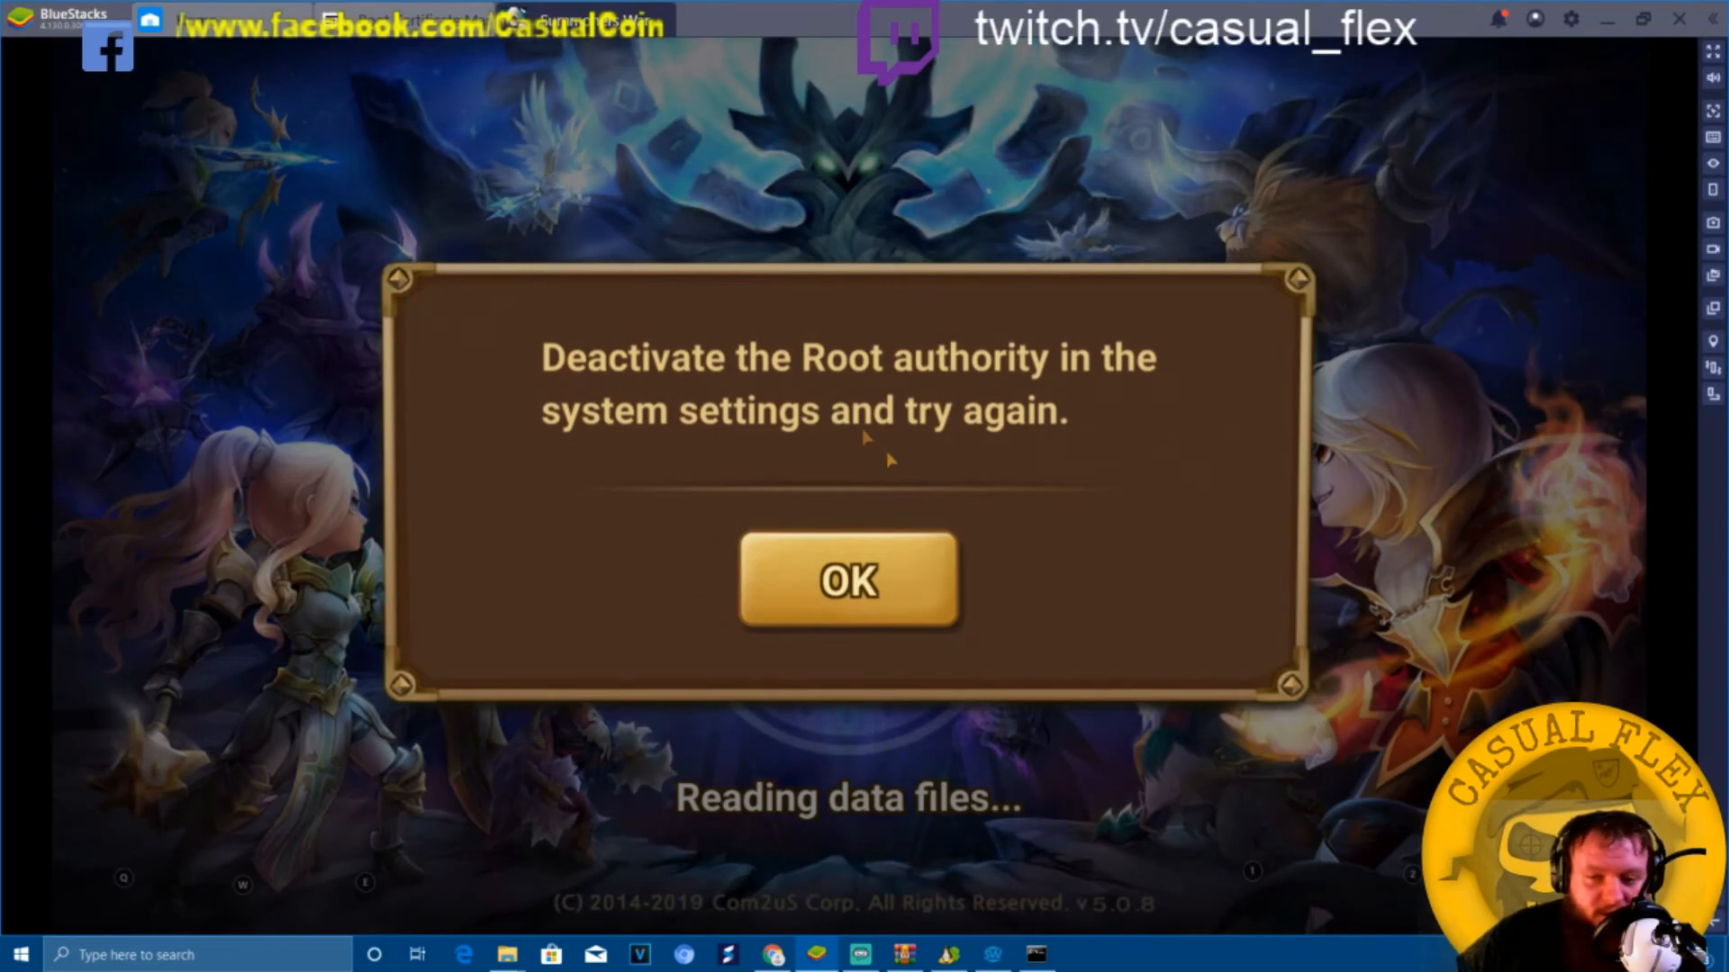
{"action": "mouse_move", "coordinate": [1195, 144]}
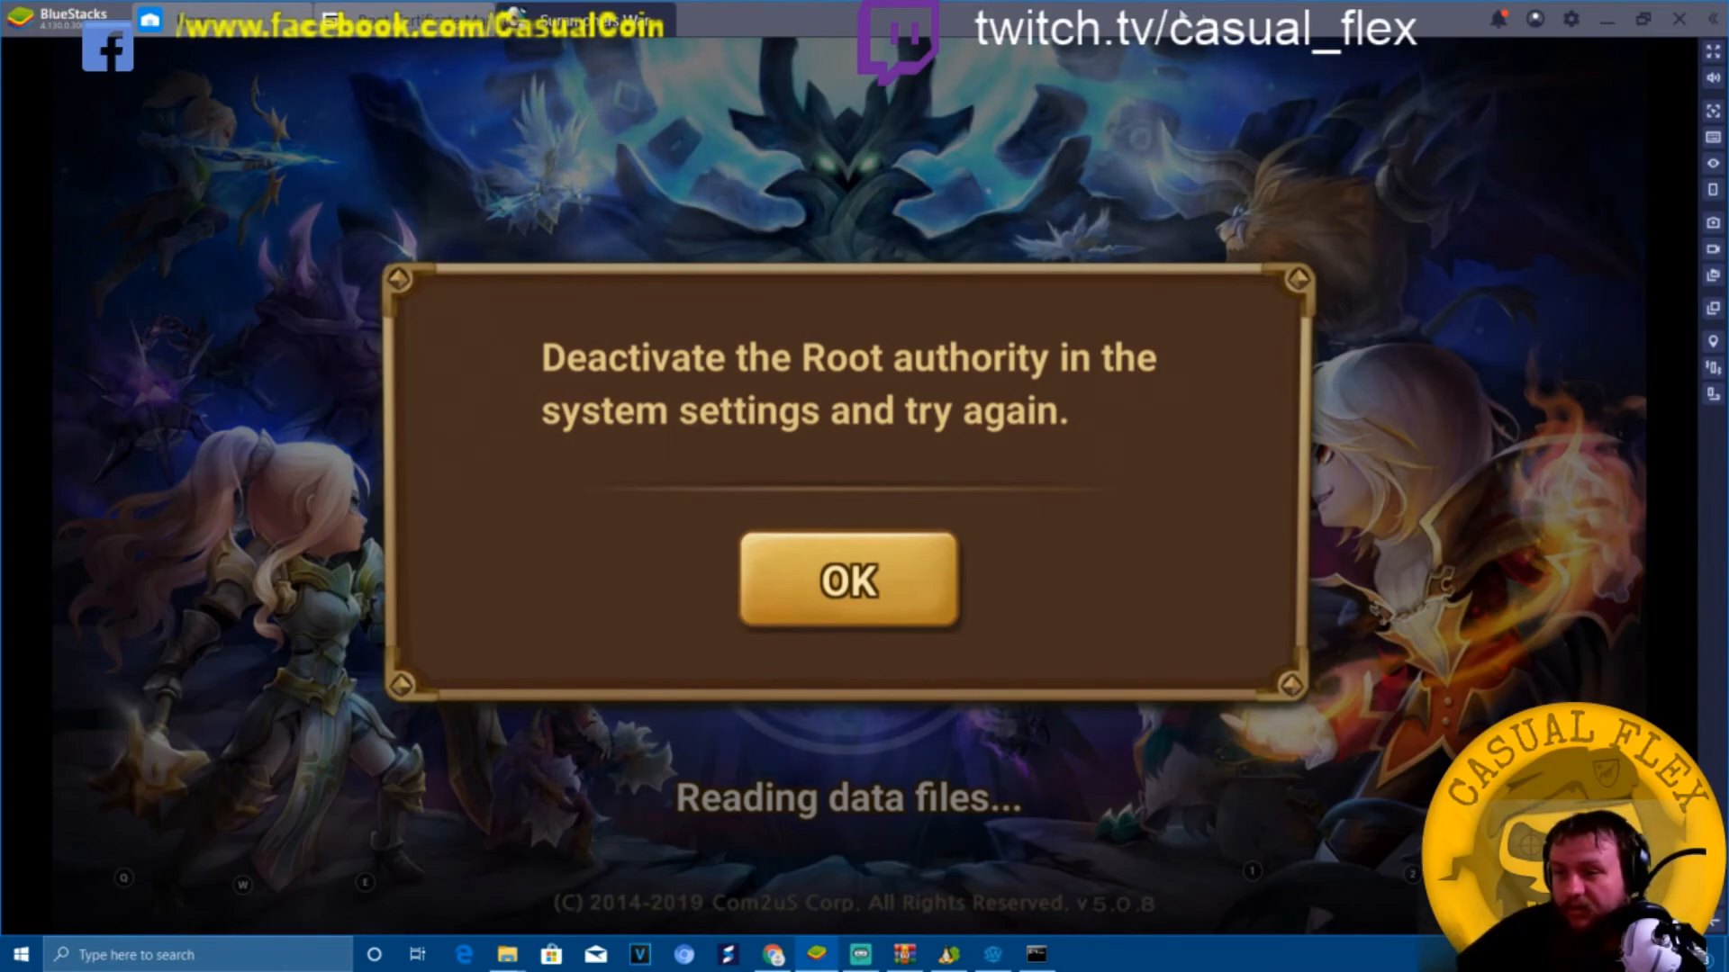
{"action": "mouse_move", "coordinate": [1096, 463]}
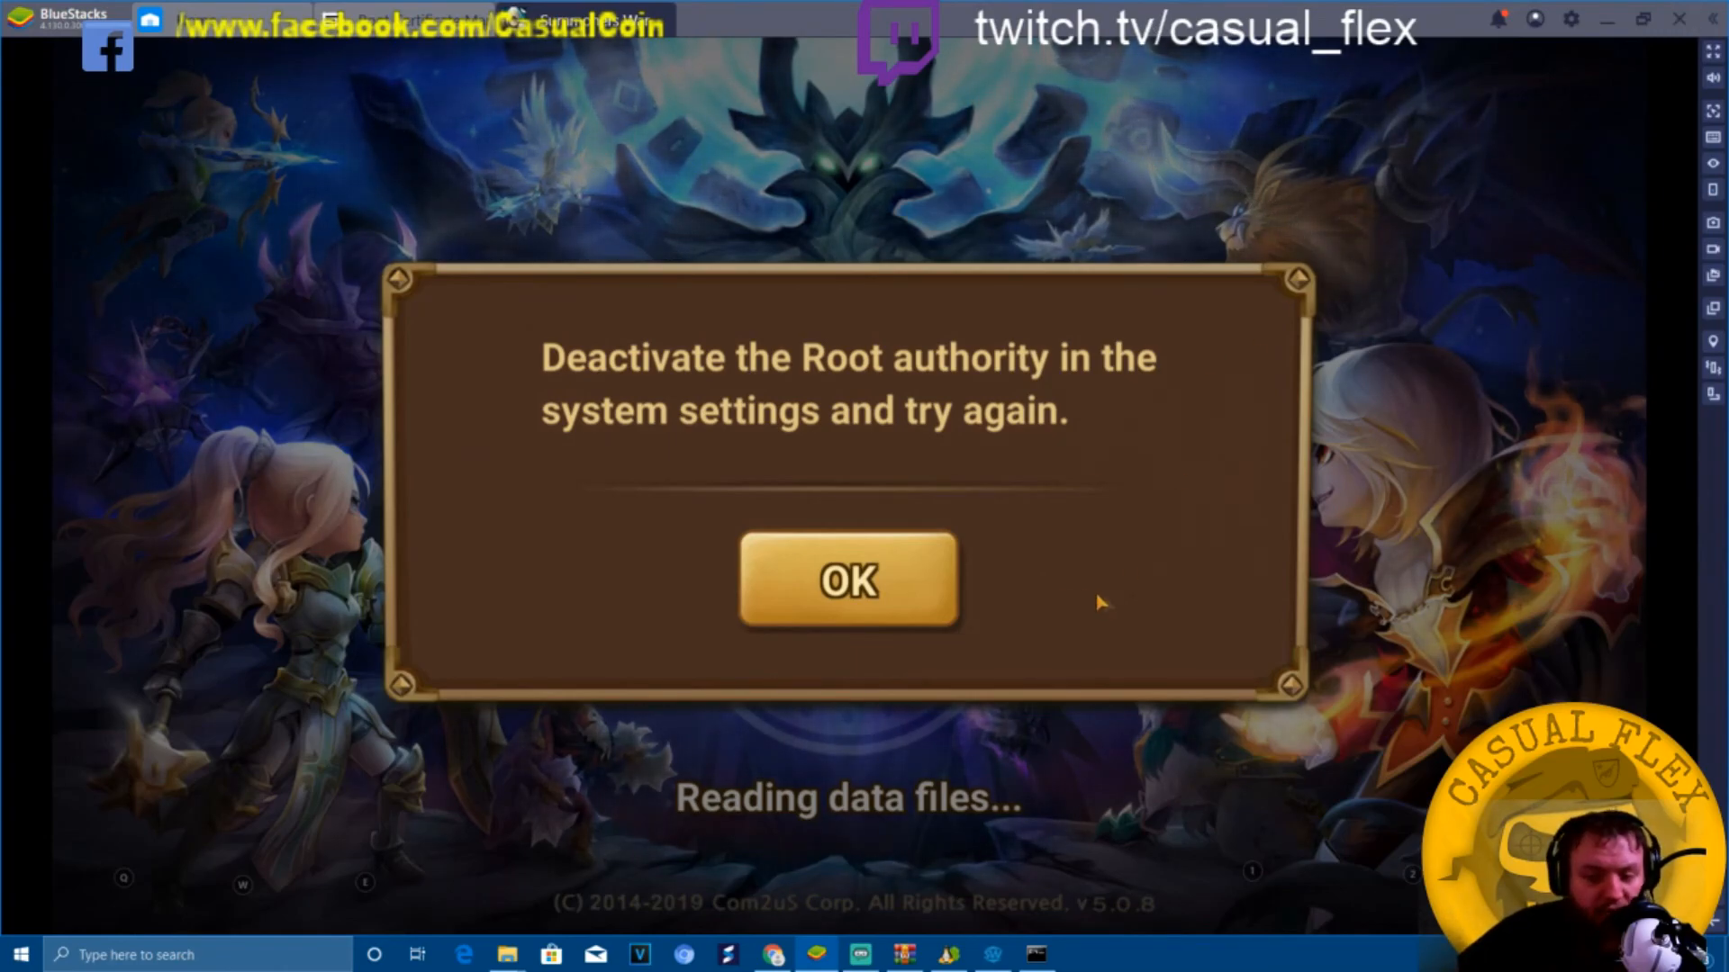
{"action": "mouse_move", "coordinate": [1030, 587]}
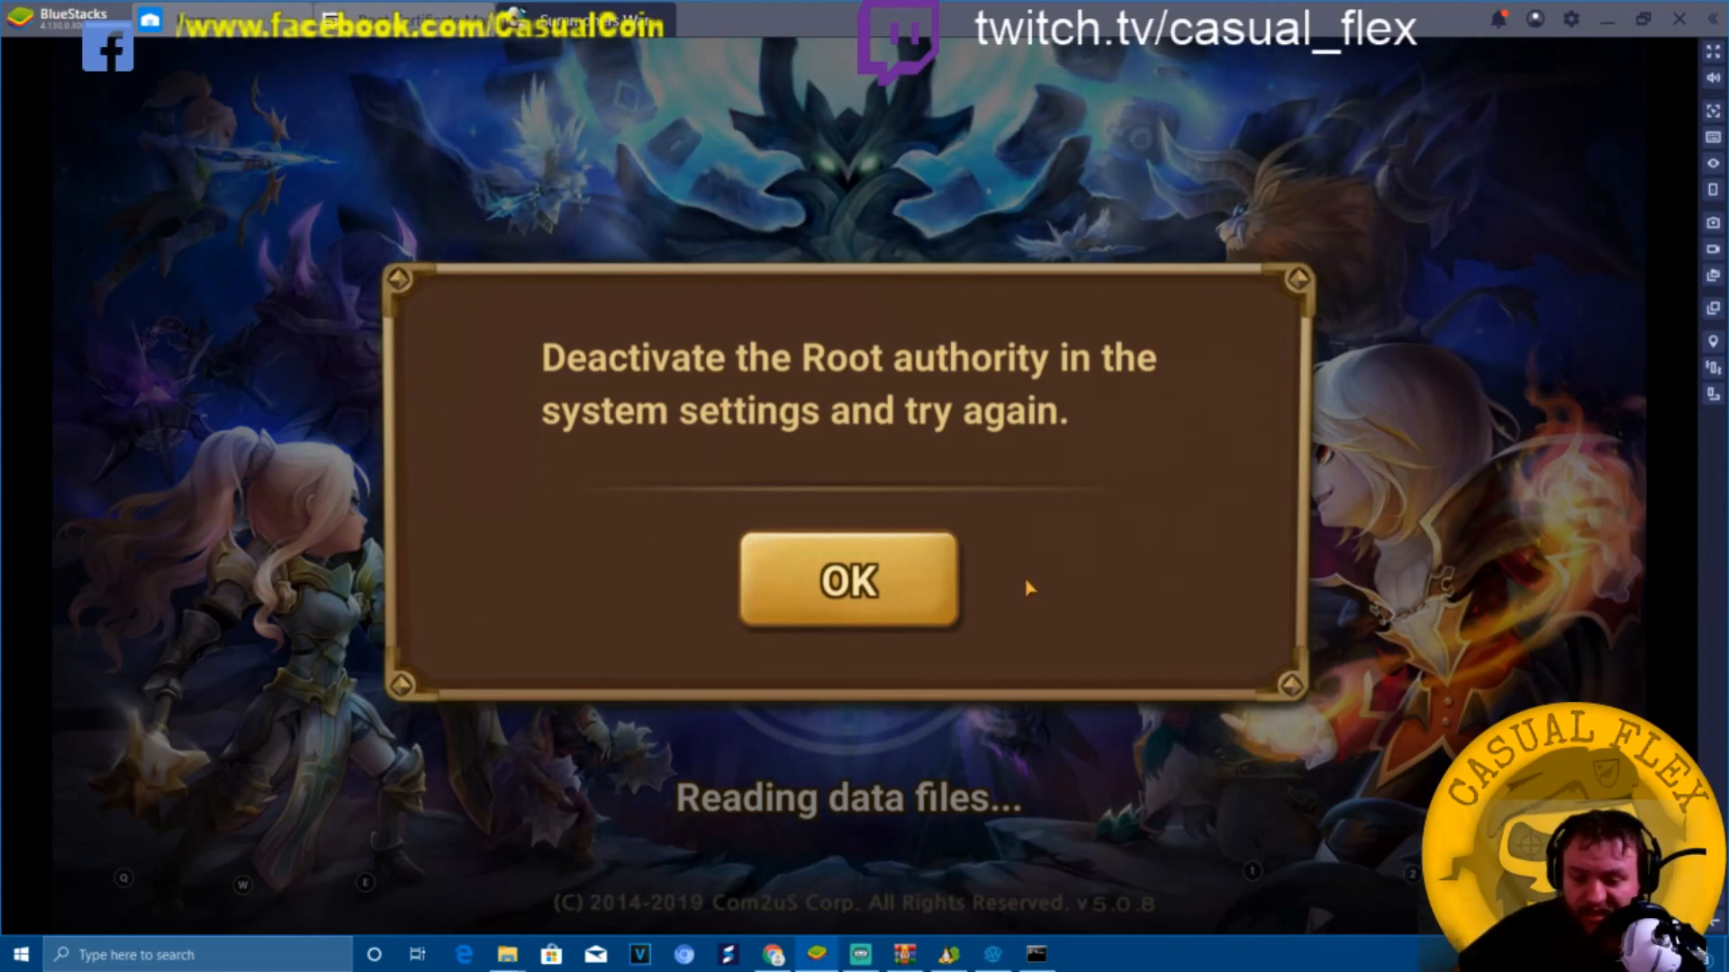